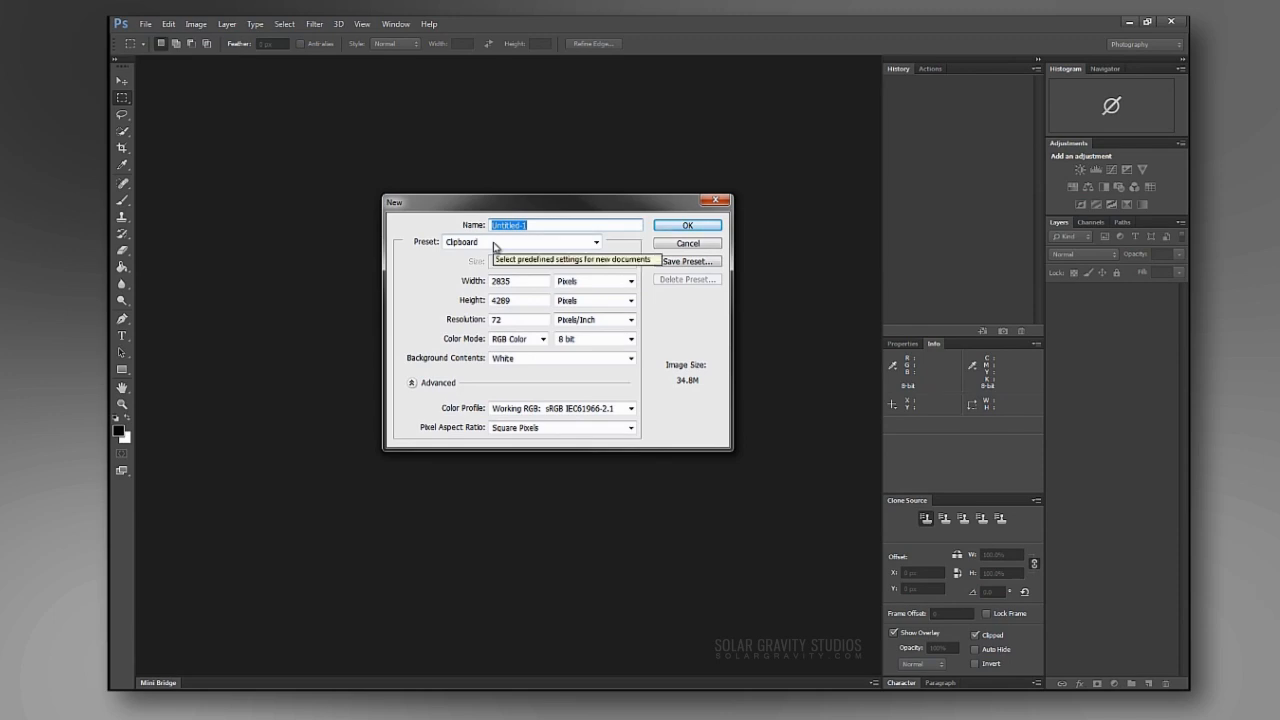
# Name the new clipboard-preset document 'Mona Lisa' and create it.
pyautogui.write('Mana')
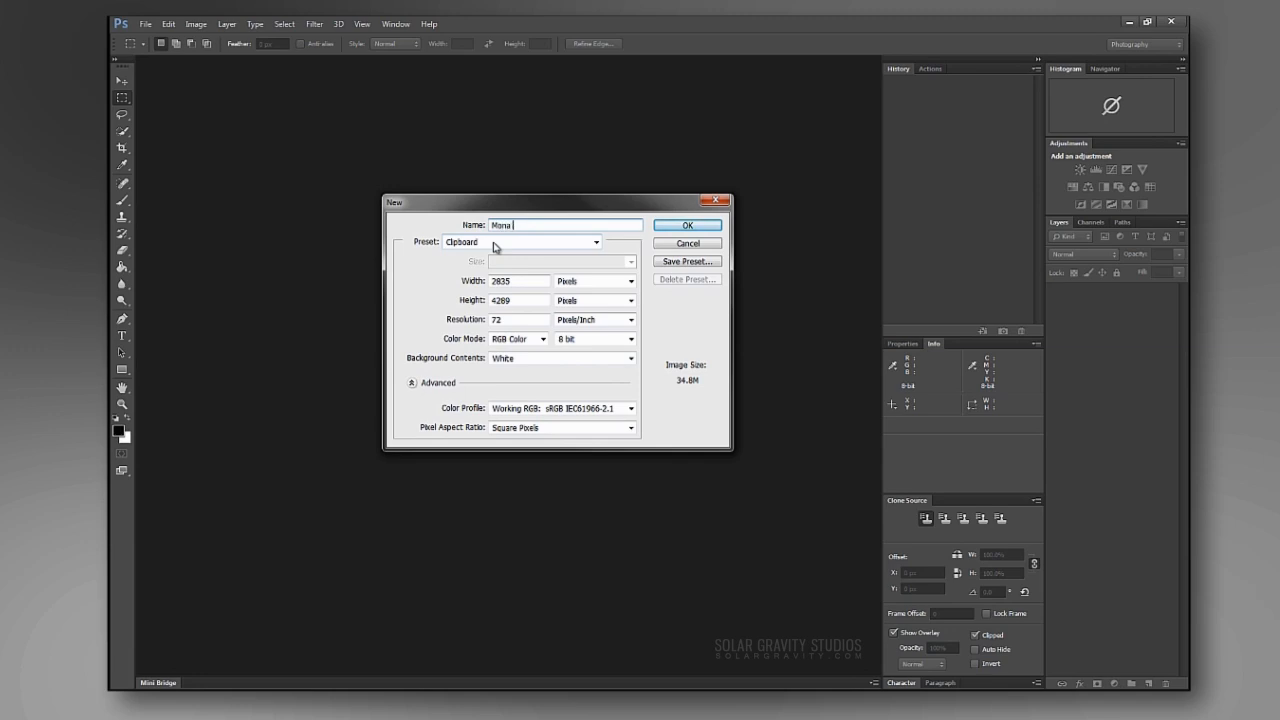
pyautogui.write('Lis')
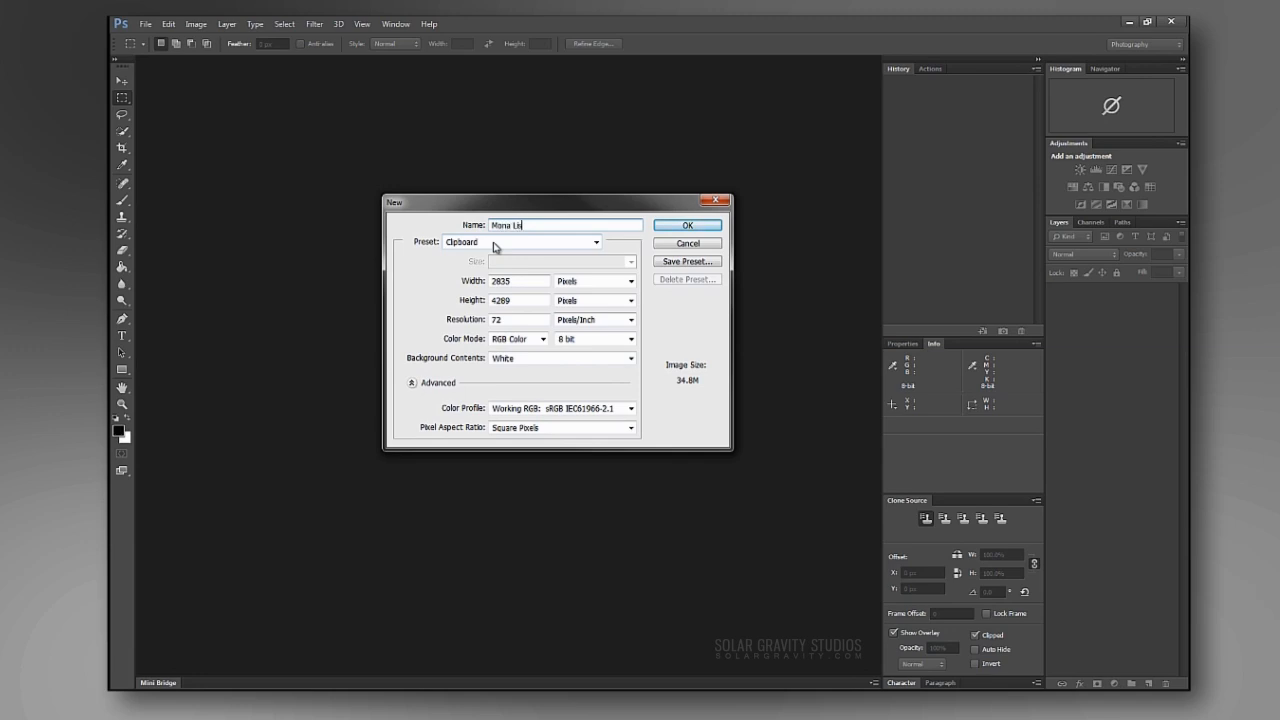
pyautogui.click(688, 224)
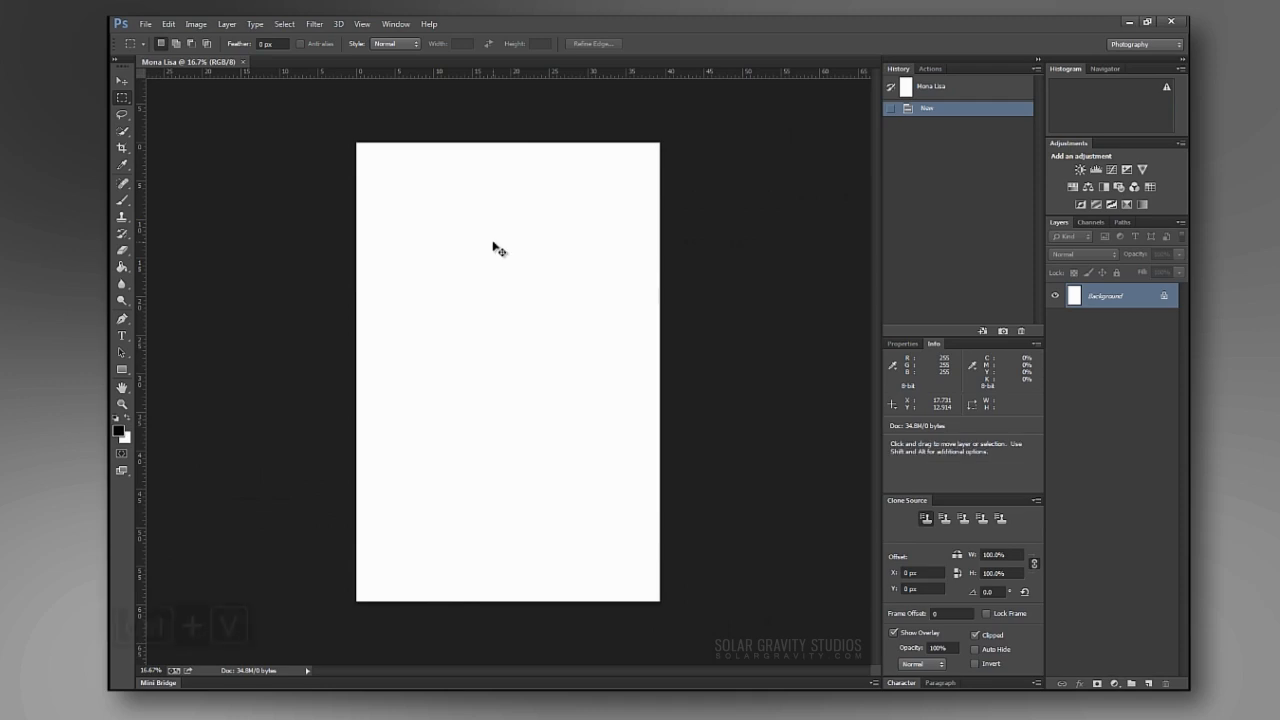
# Paste the Mona Lisa painting, duplicate it, and rename the layers 'Base Layer' and 'Working'.
pyautogui.press('ctrl+v')
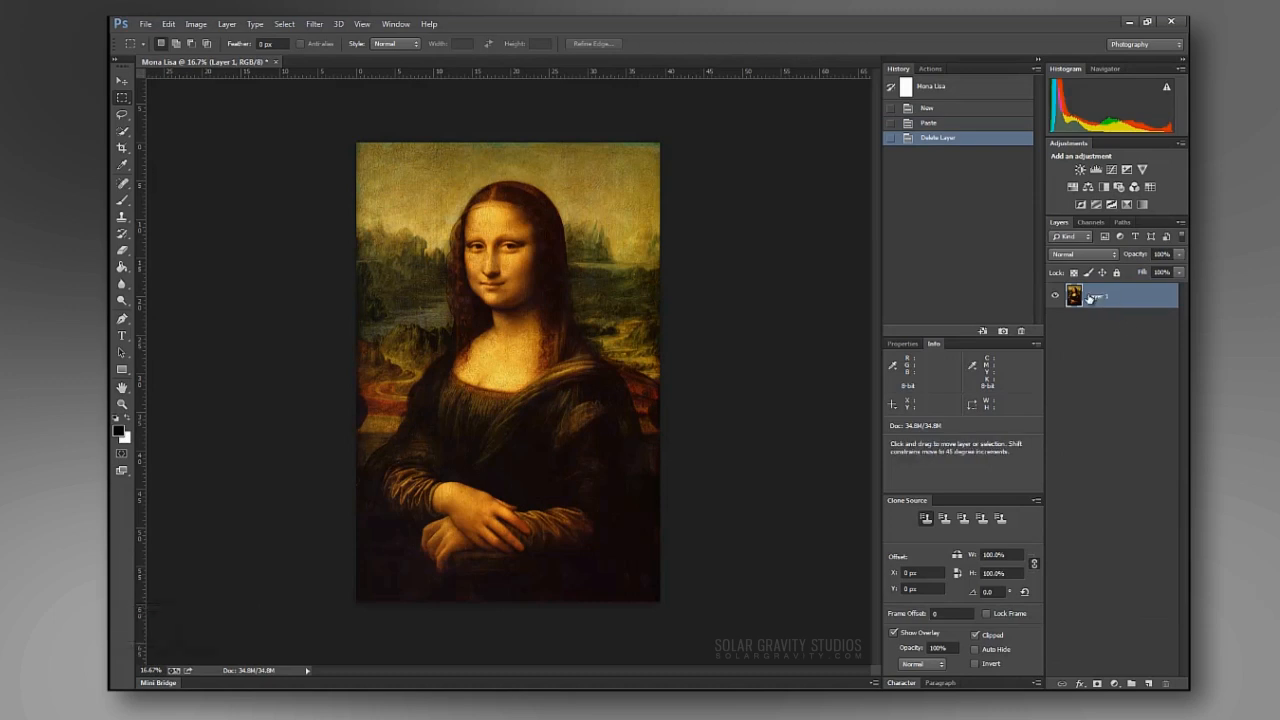
pyautogui.press('ctrl+j')
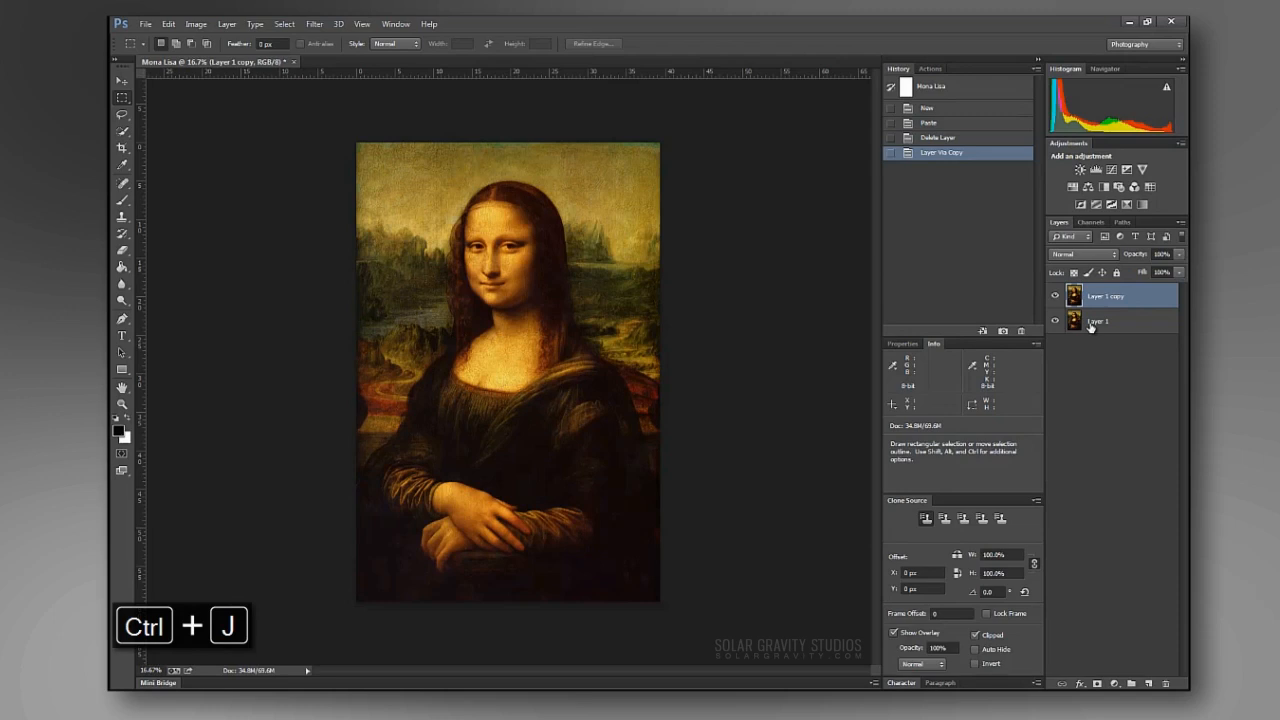
pyautogui.click(1098, 320)
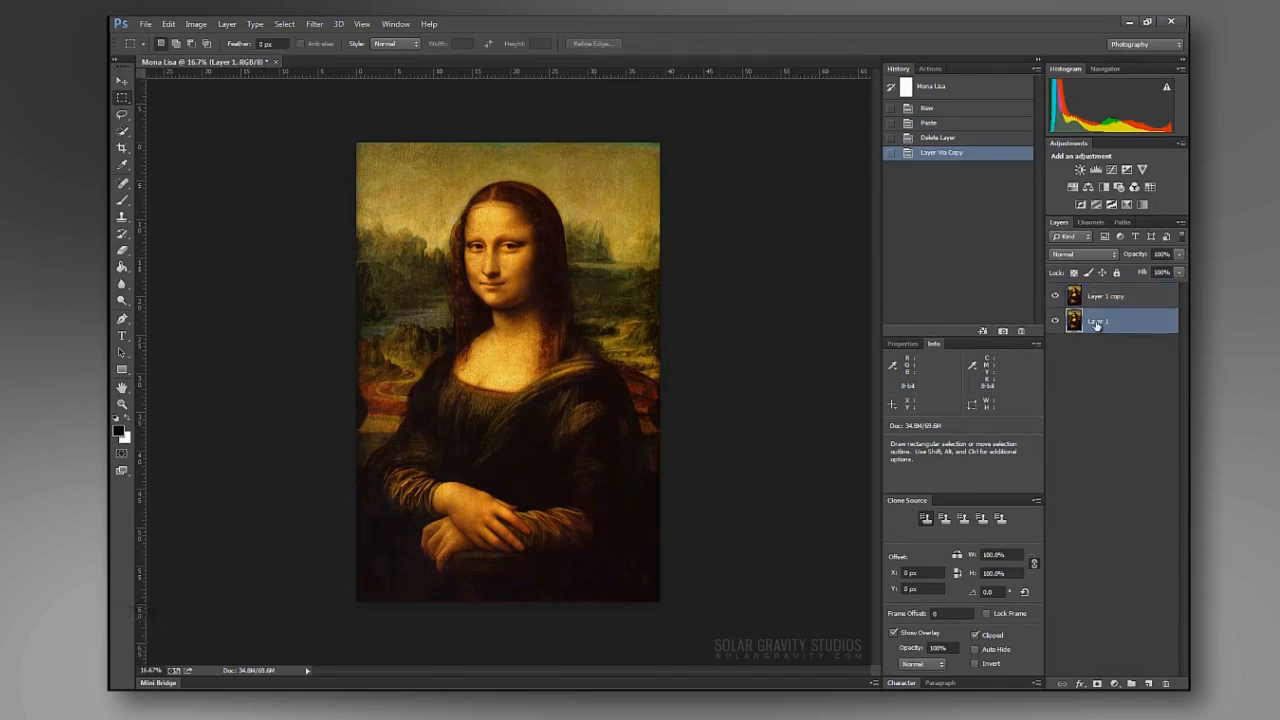
pyautogui.doubleClick(1098, 320)
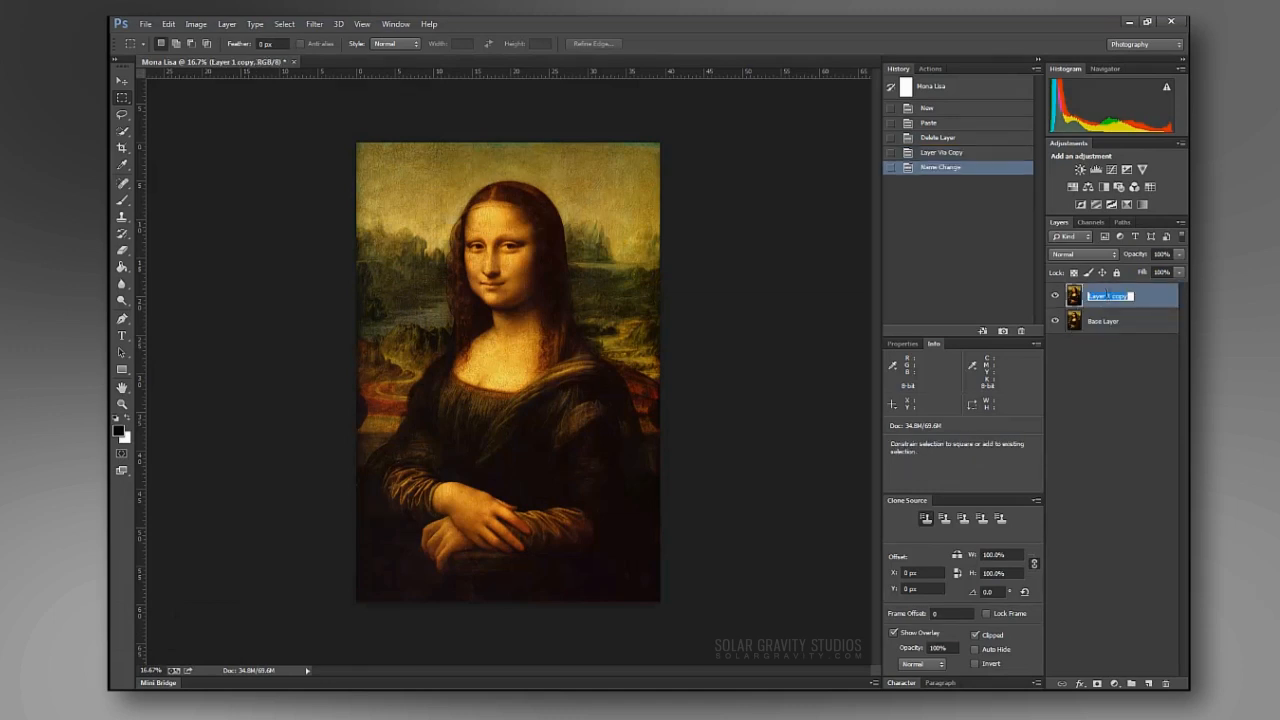
pyautogui.write('Working')
pyautogui.press('Return')
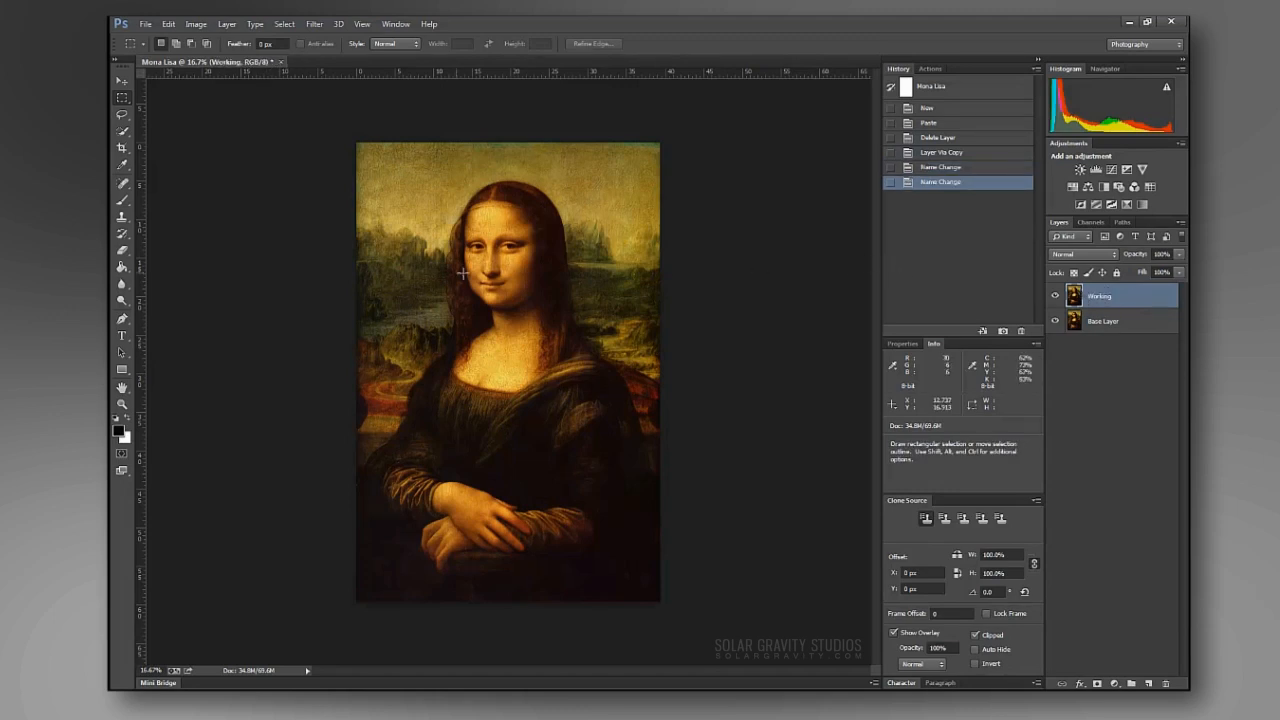
# Zoom in on Mona Lisa's face so the mouth fills the view.
pyautogui.press('ctrl+space')
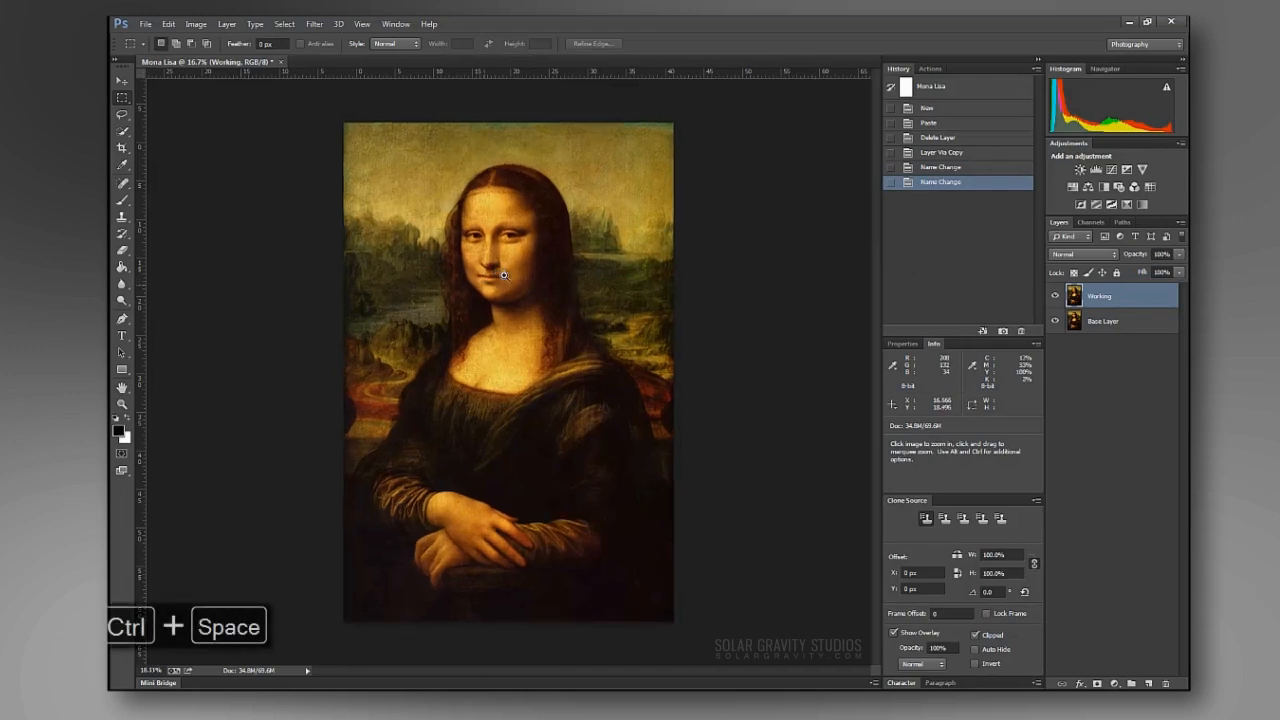
pyautogui.click(504, 276)
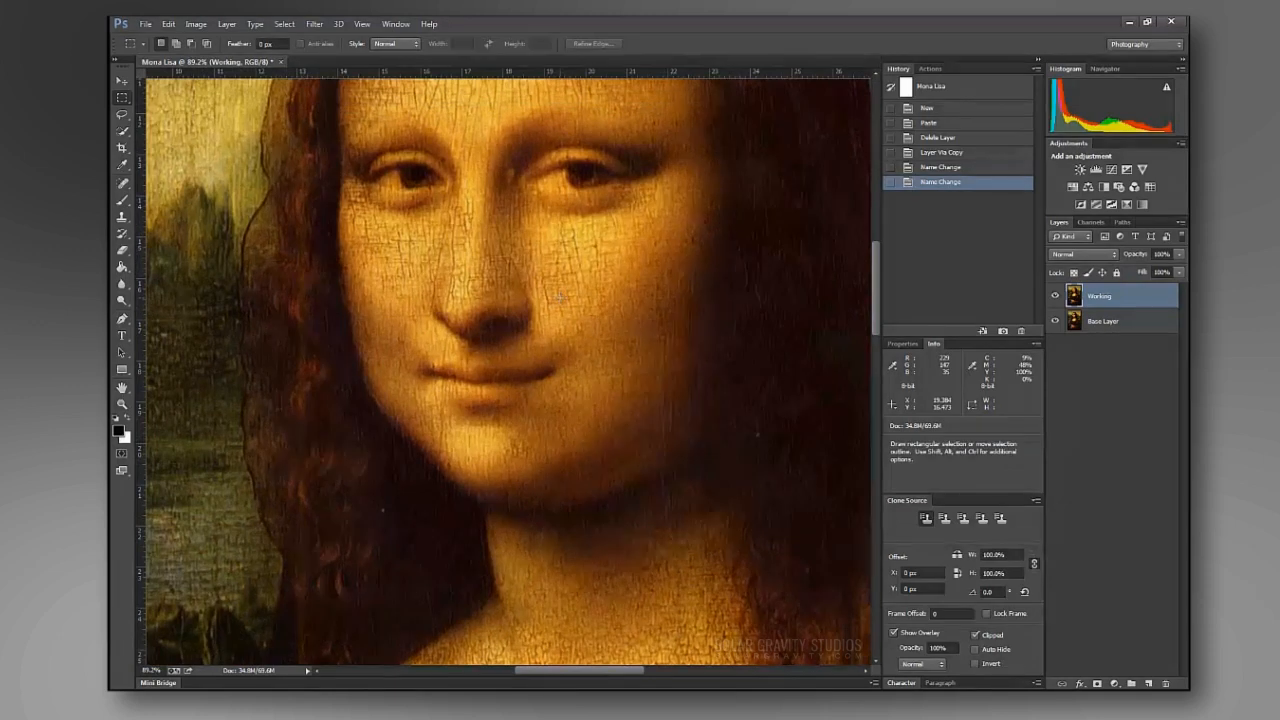
pyautogui.moveTo(370, 404)
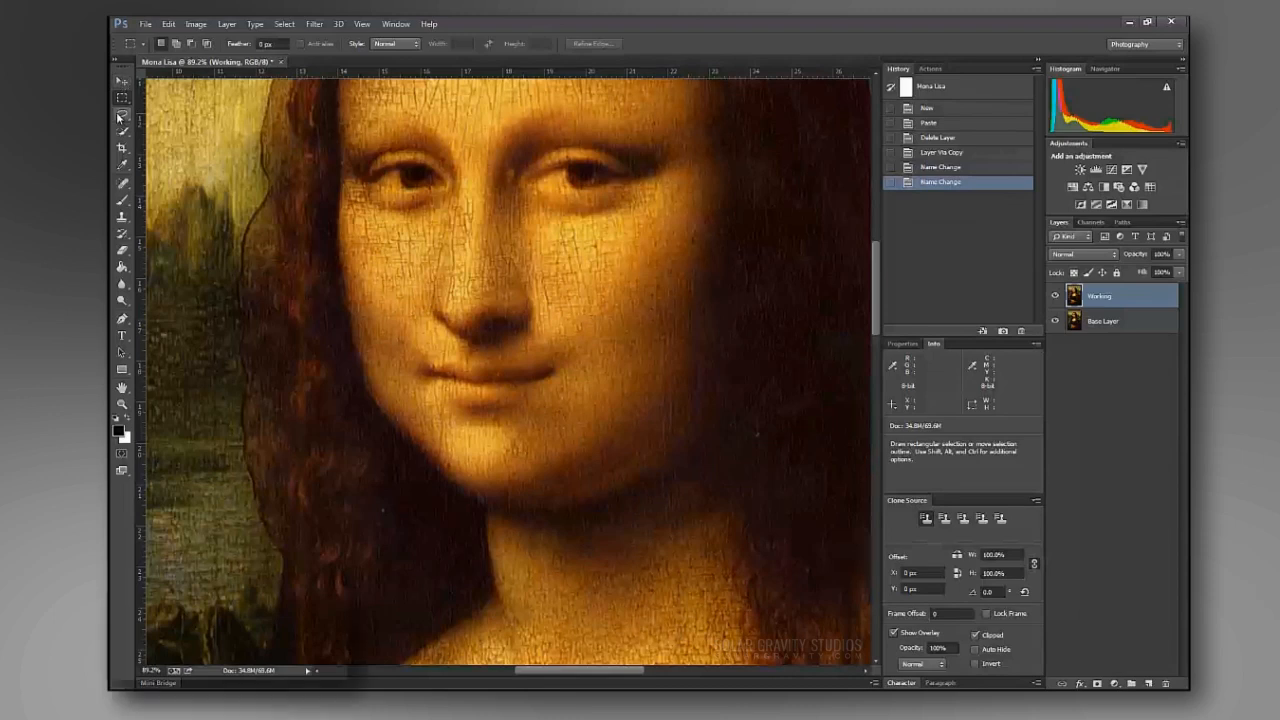
# Lasso a loose region around the mouth and feather the selection by 12 pixels.
pyautogui.click(122, 130)
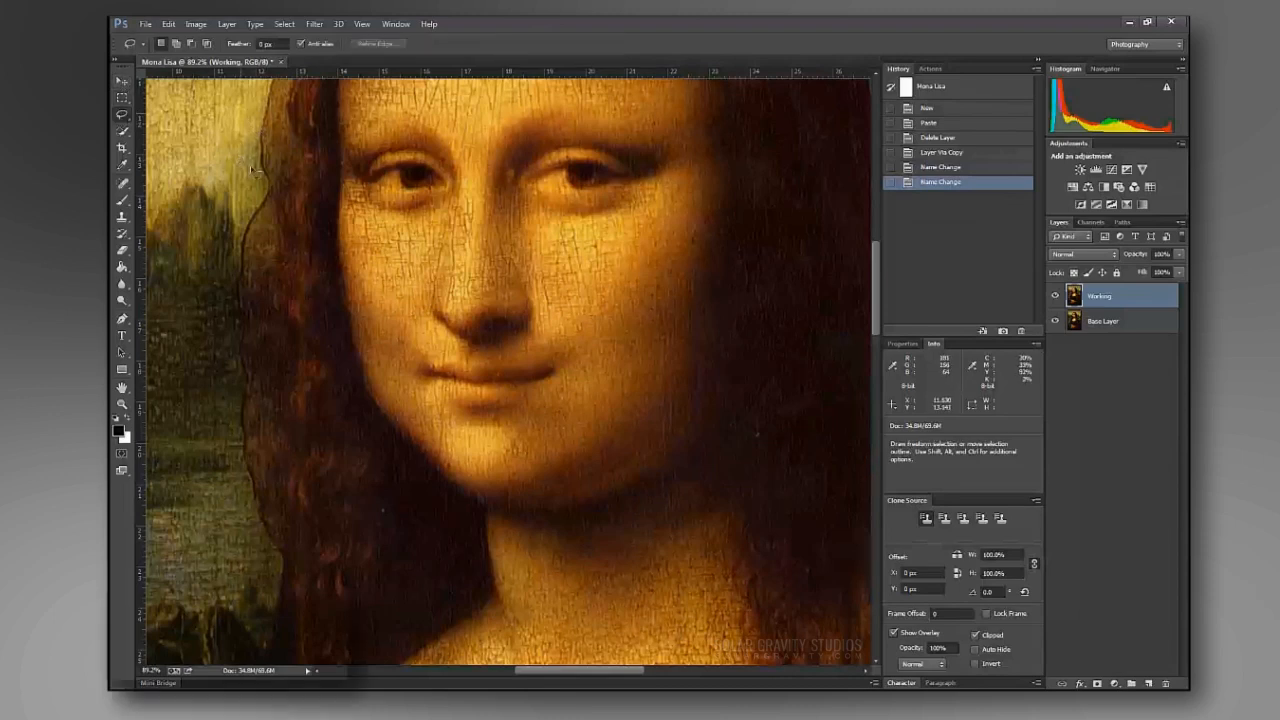
pyautogui.moveTo(448, 348)
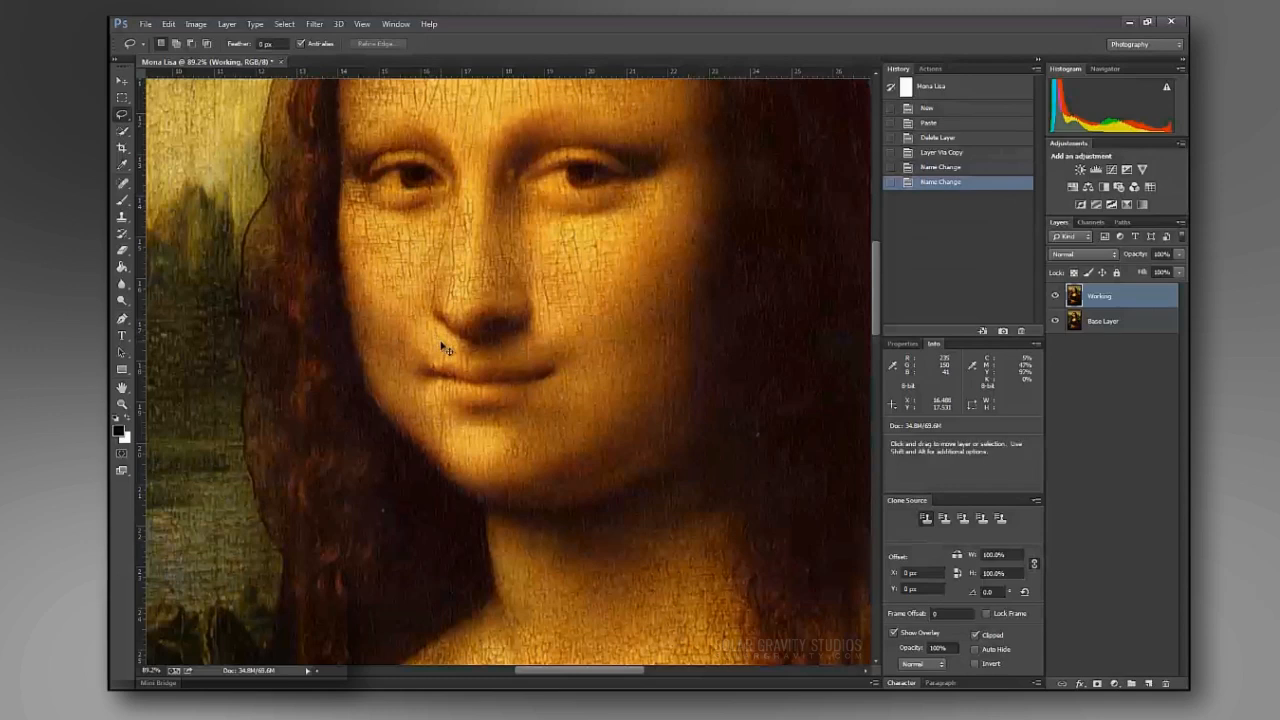
pyautogui.moveTo(490, 352)
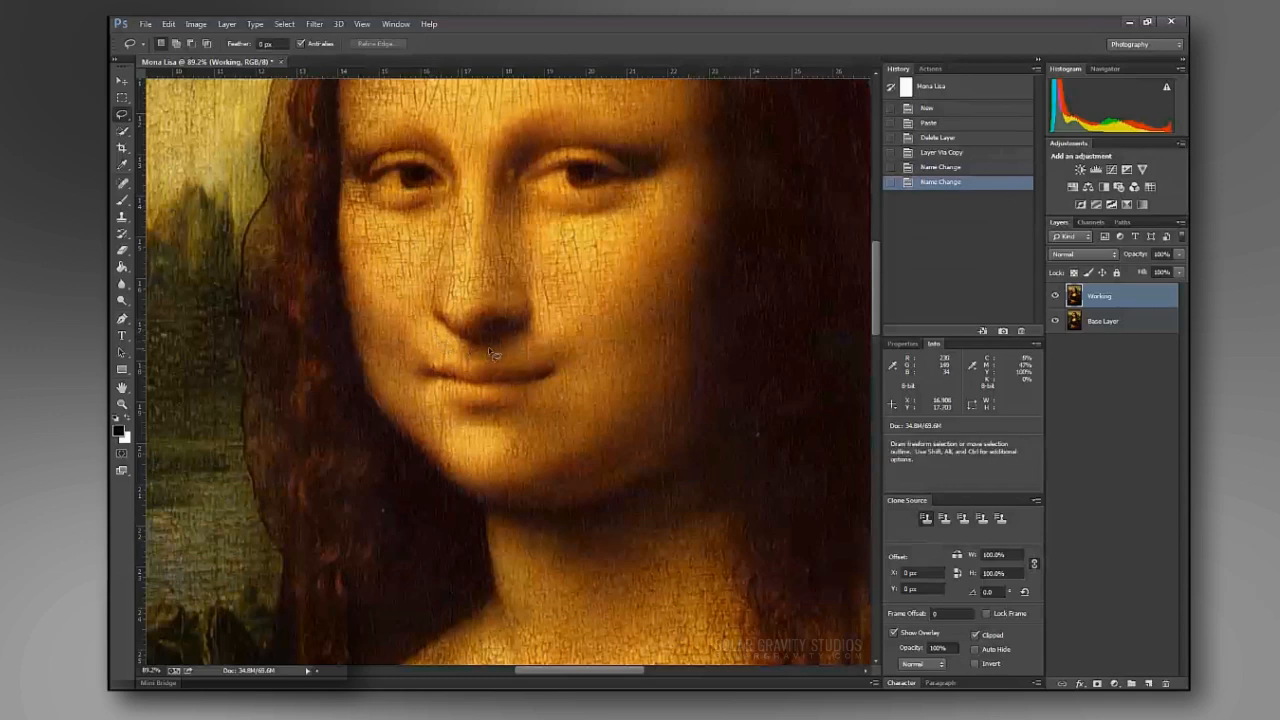
pyautogui.moveTo(516, 440)
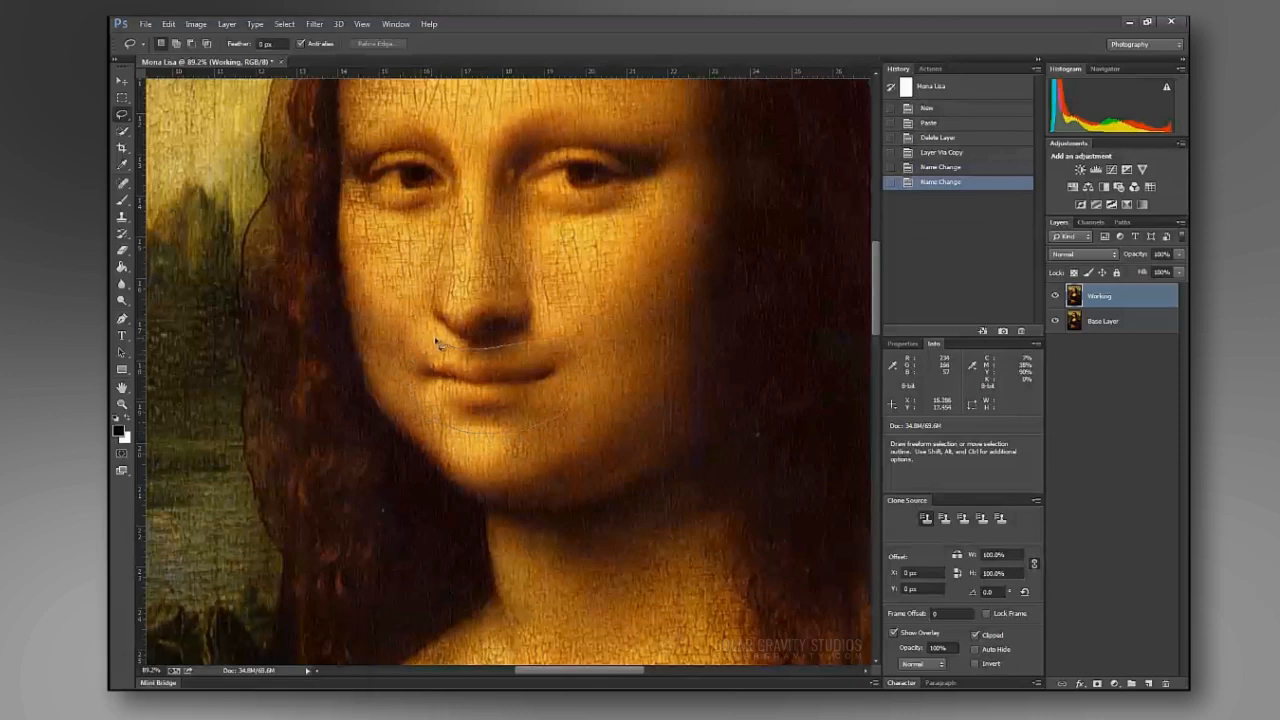
pyautogui.moveTo(450, 340); pyautogui.dragTo(480, 376)
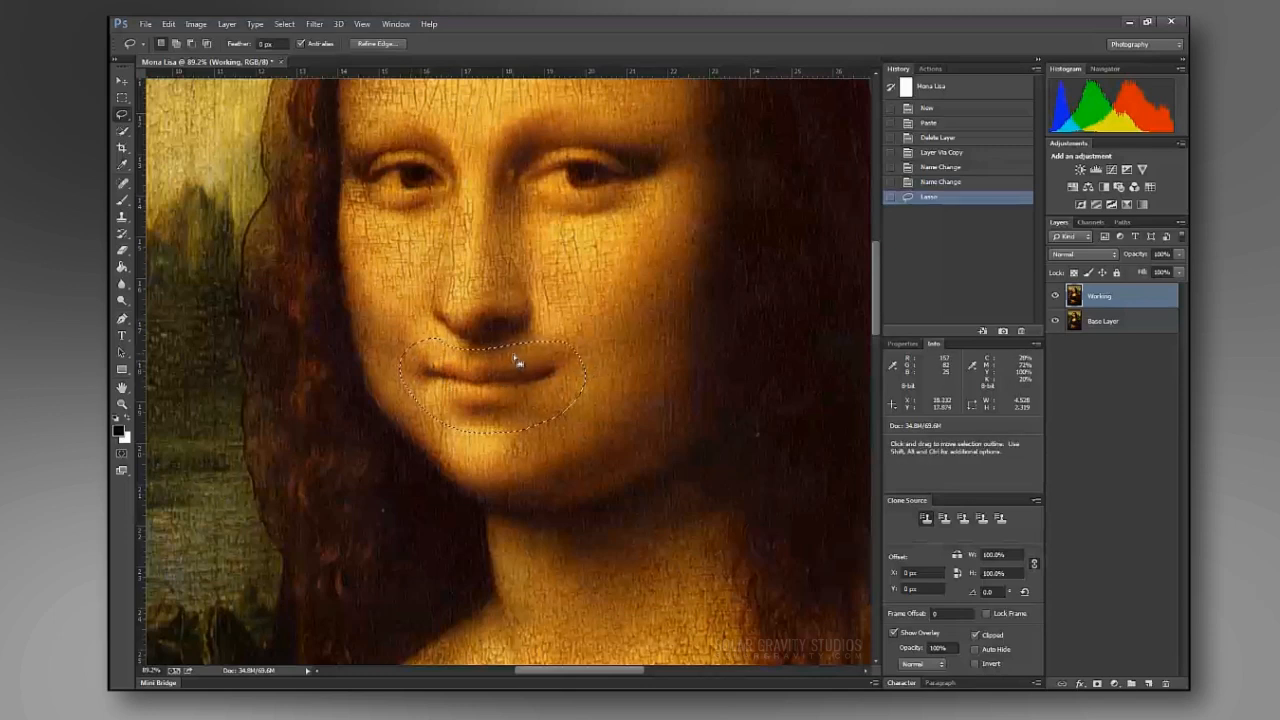
pyautogui.rightClick(516, 364)
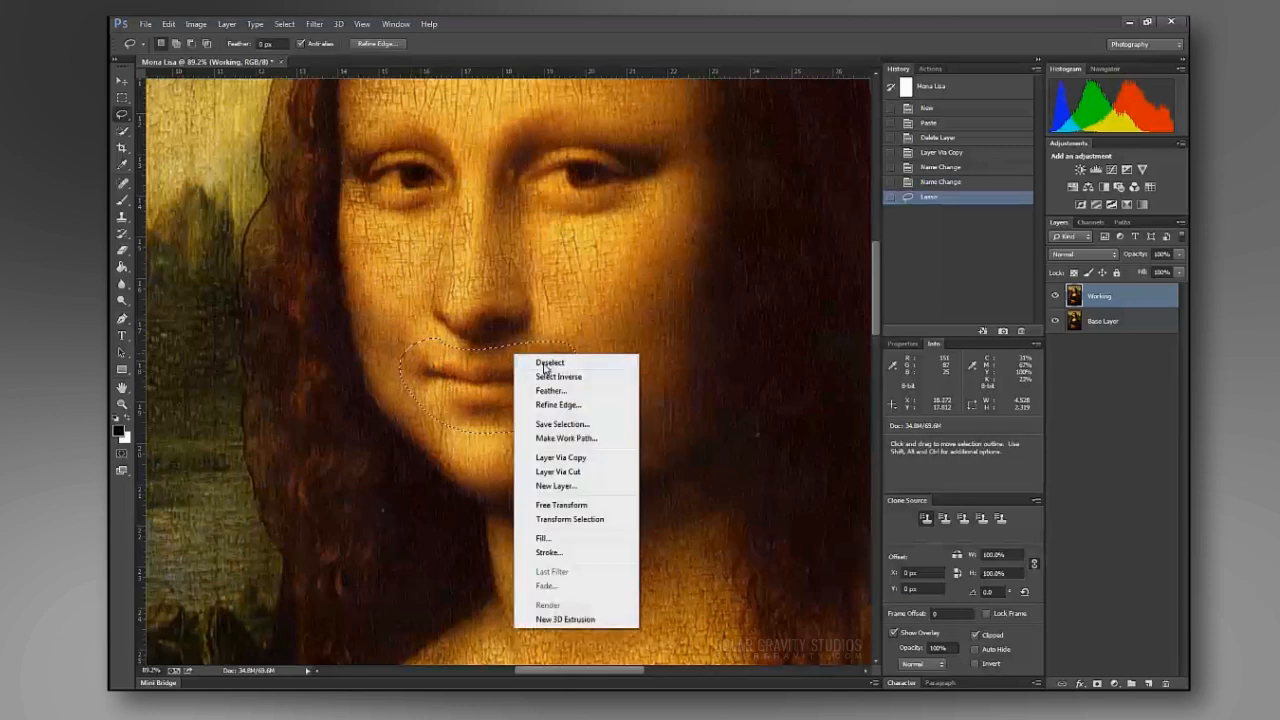
pyautogui.click(550, 390)
pyautogui.write('12')
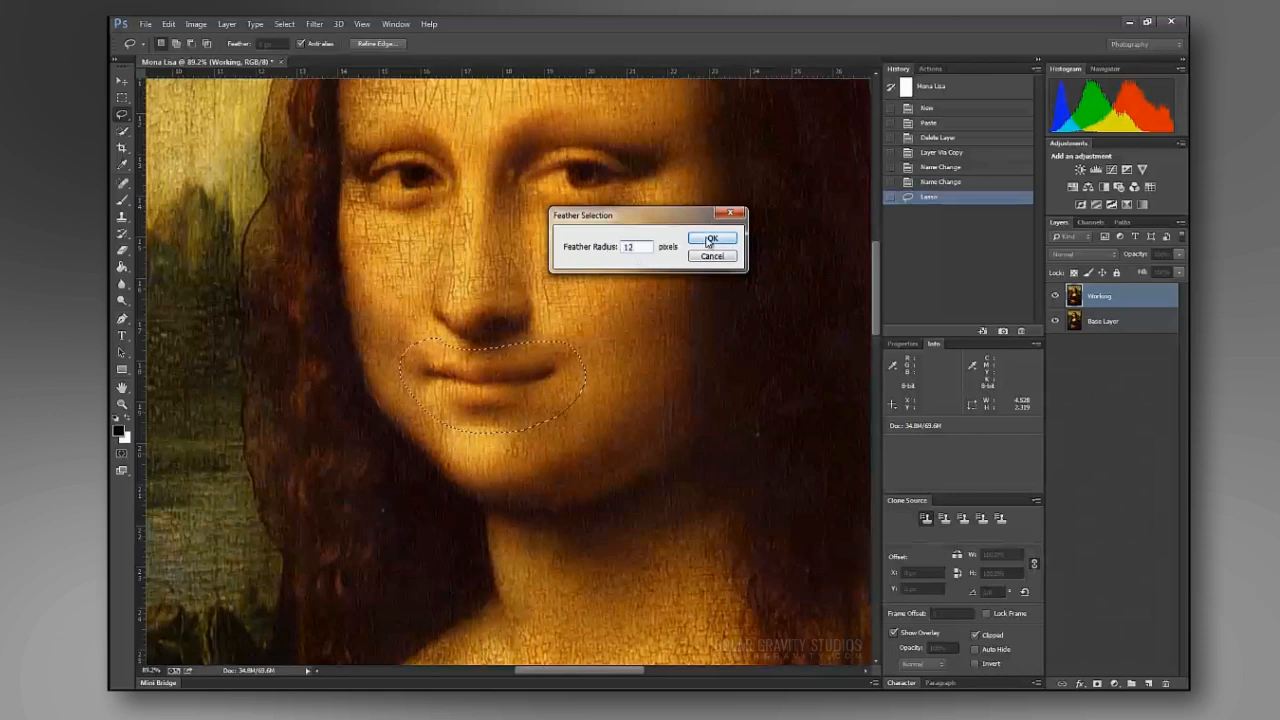
pyautogui.click(712, 240)
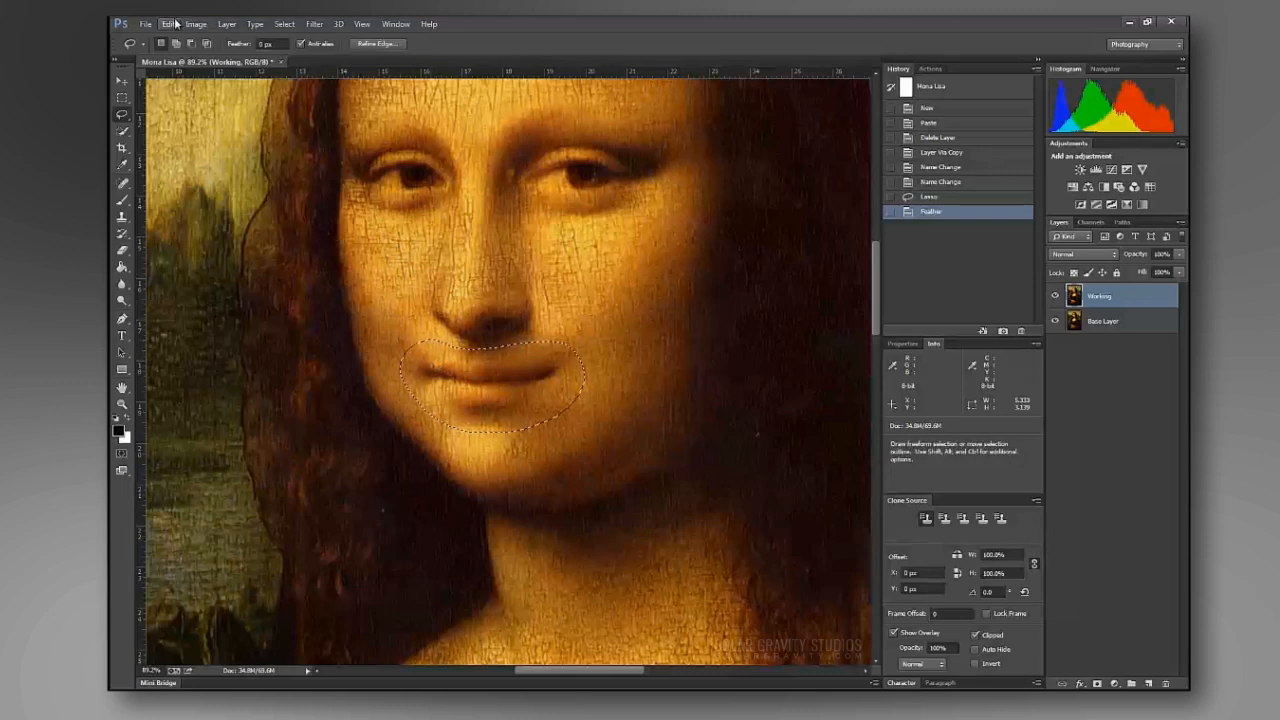
# Start Puppet Warp on the mouth with Show Mesh on, mode set, More Points density, viewed at 100%.
pyautogui.click(168, 24)
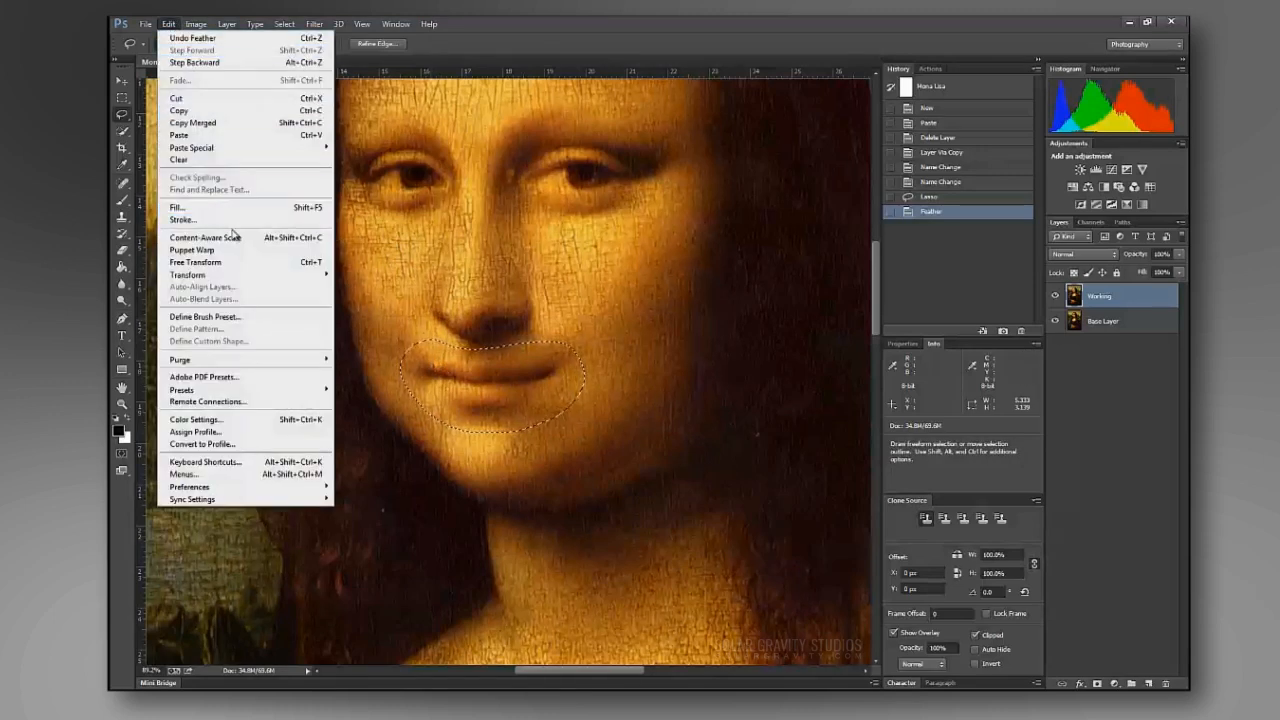
pyautogui.moveTo(192, 248)
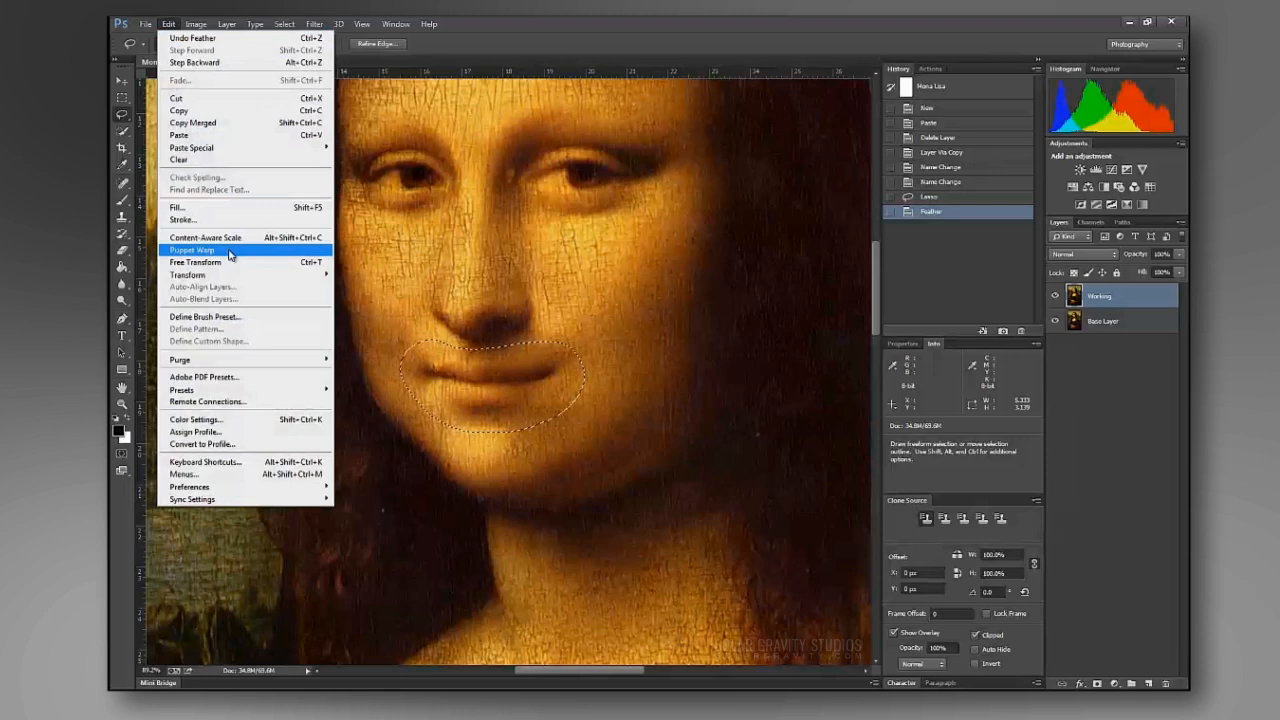
pyautogui.click(192, 250)
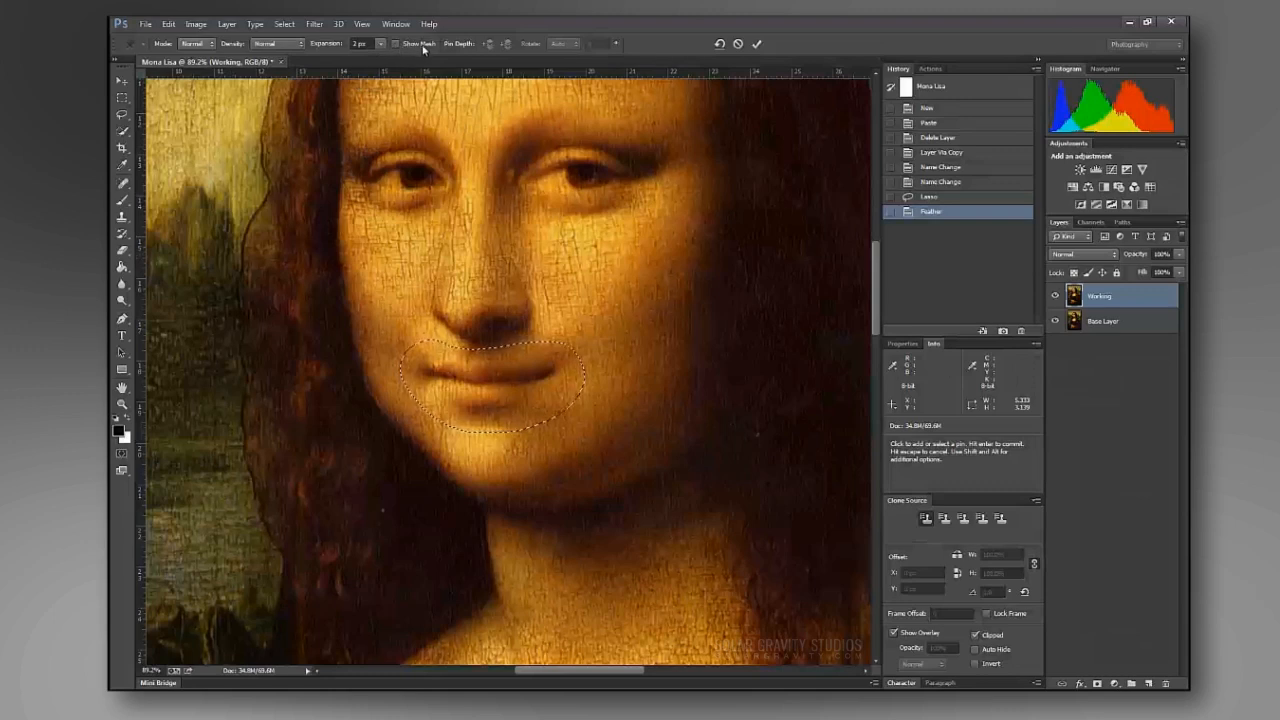
pyautogui.click(398, 44)
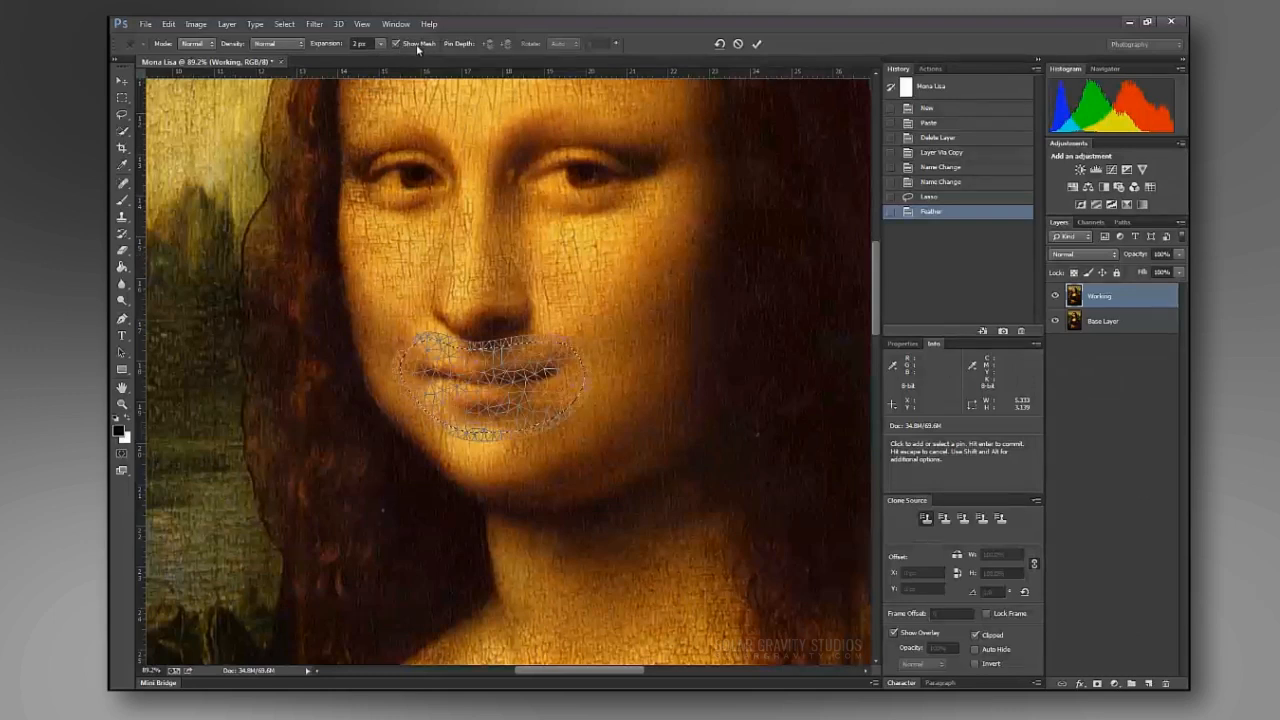
pyautogui.moveTo(474, 250)
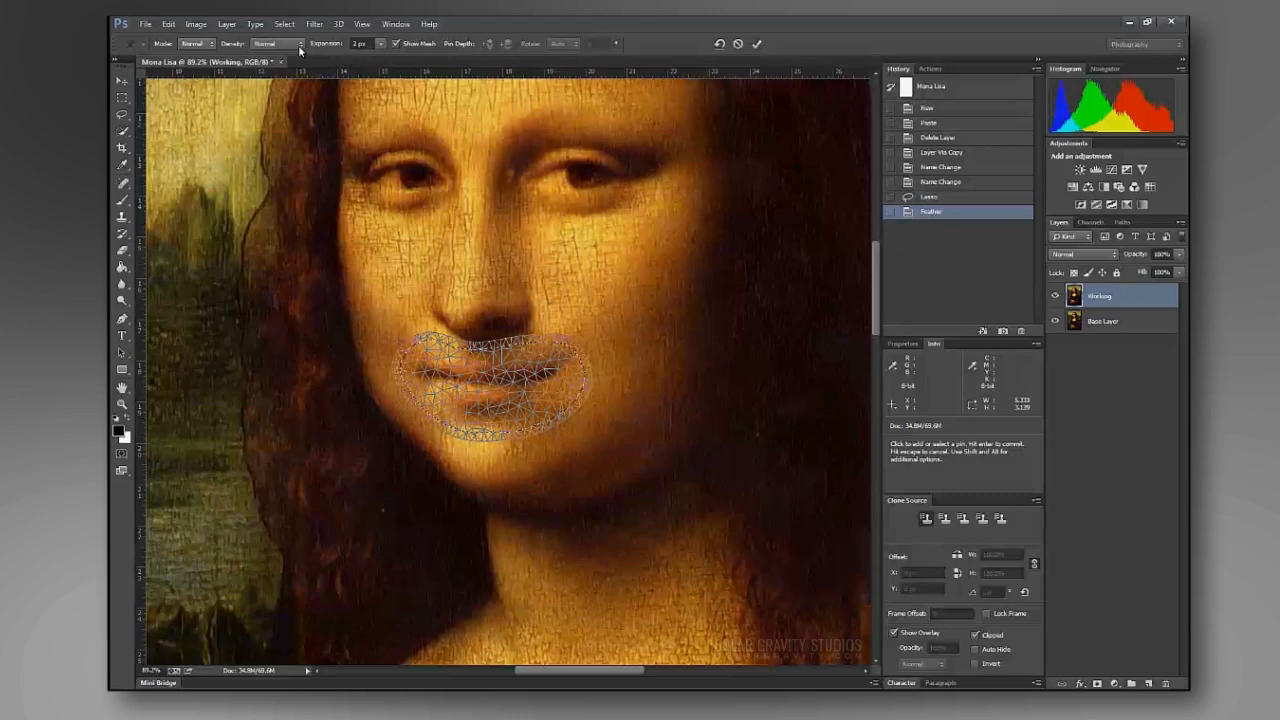
pyautogui.click(276, 44)
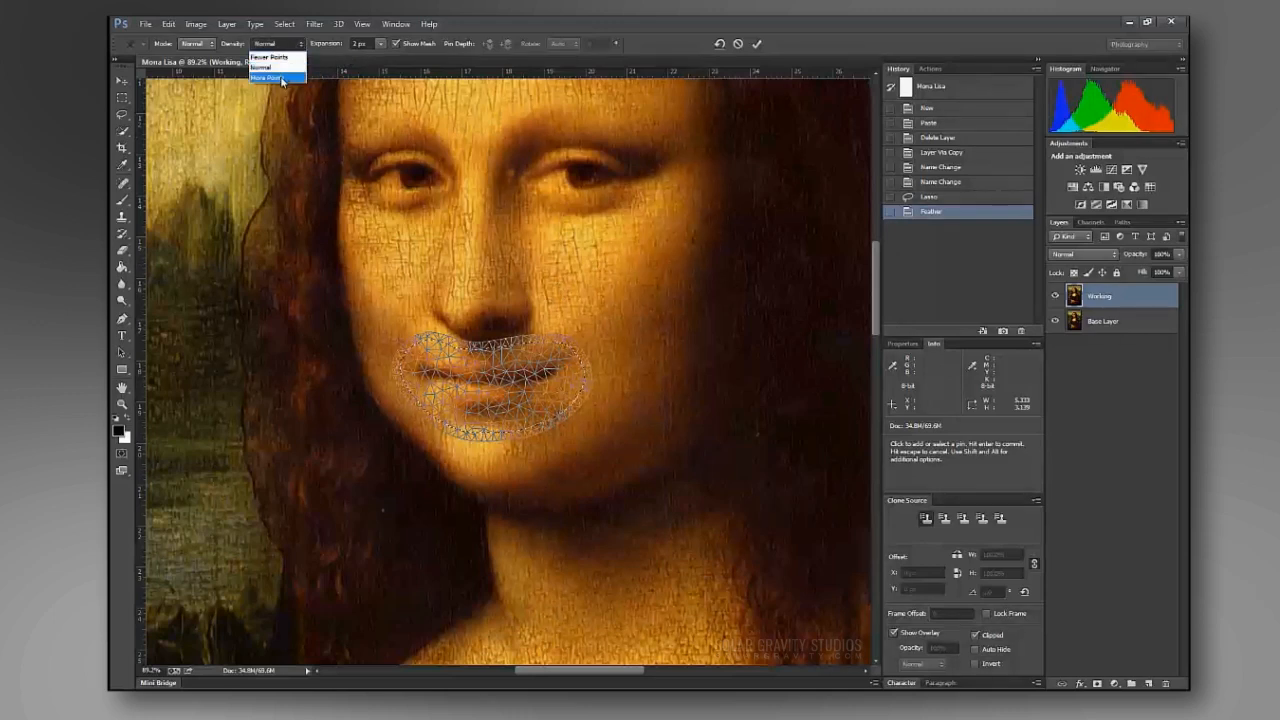
pyautogui.click(268, 78)
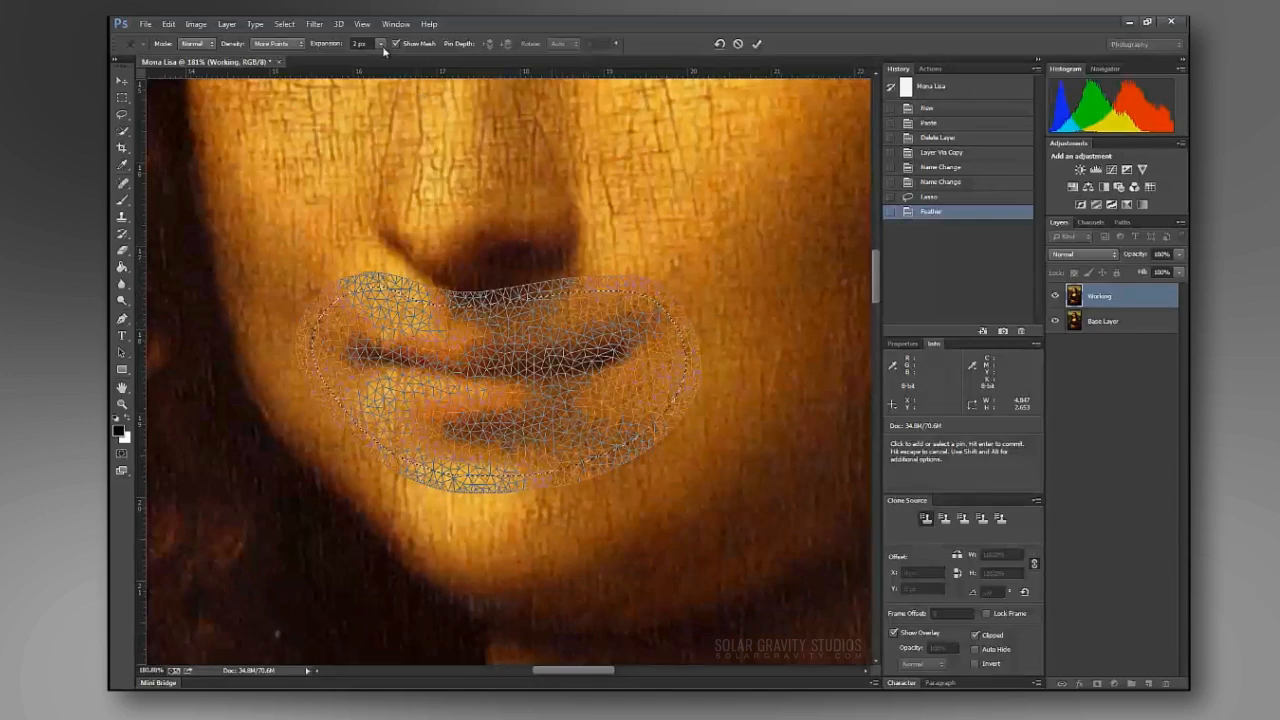
pyautogui.click(356, 44)
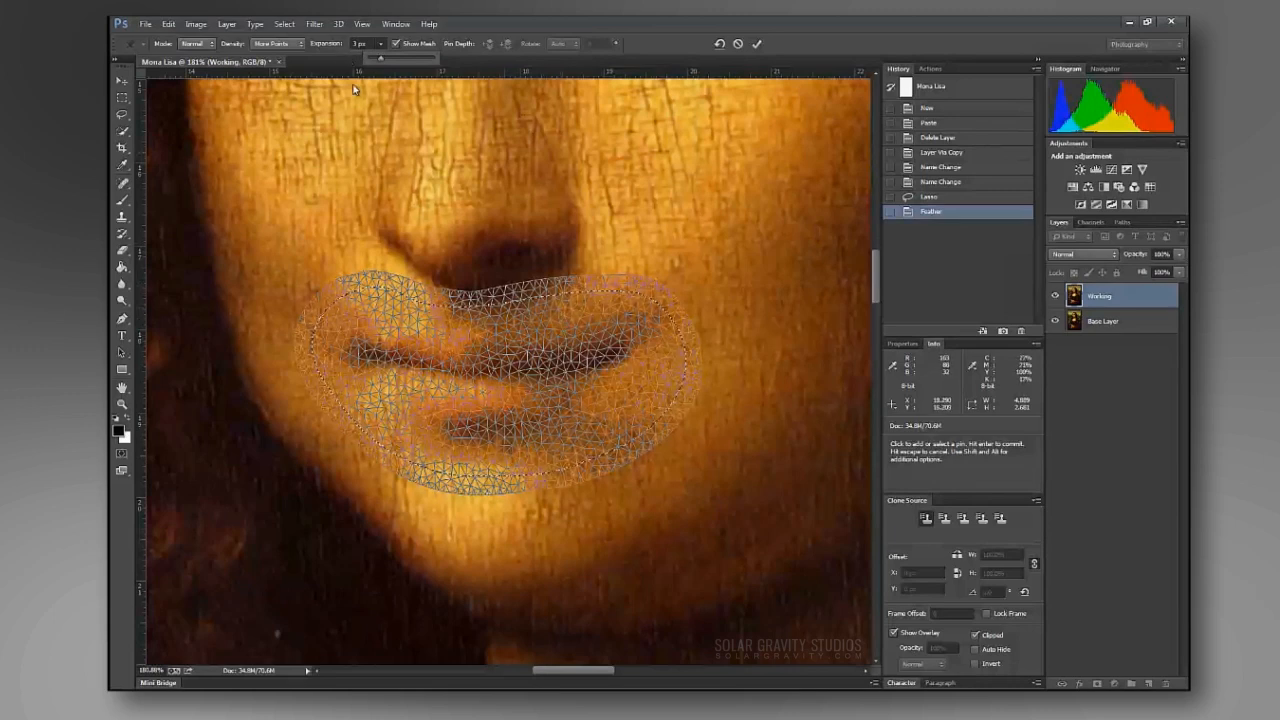
pyautogui.press('ctrl+1')
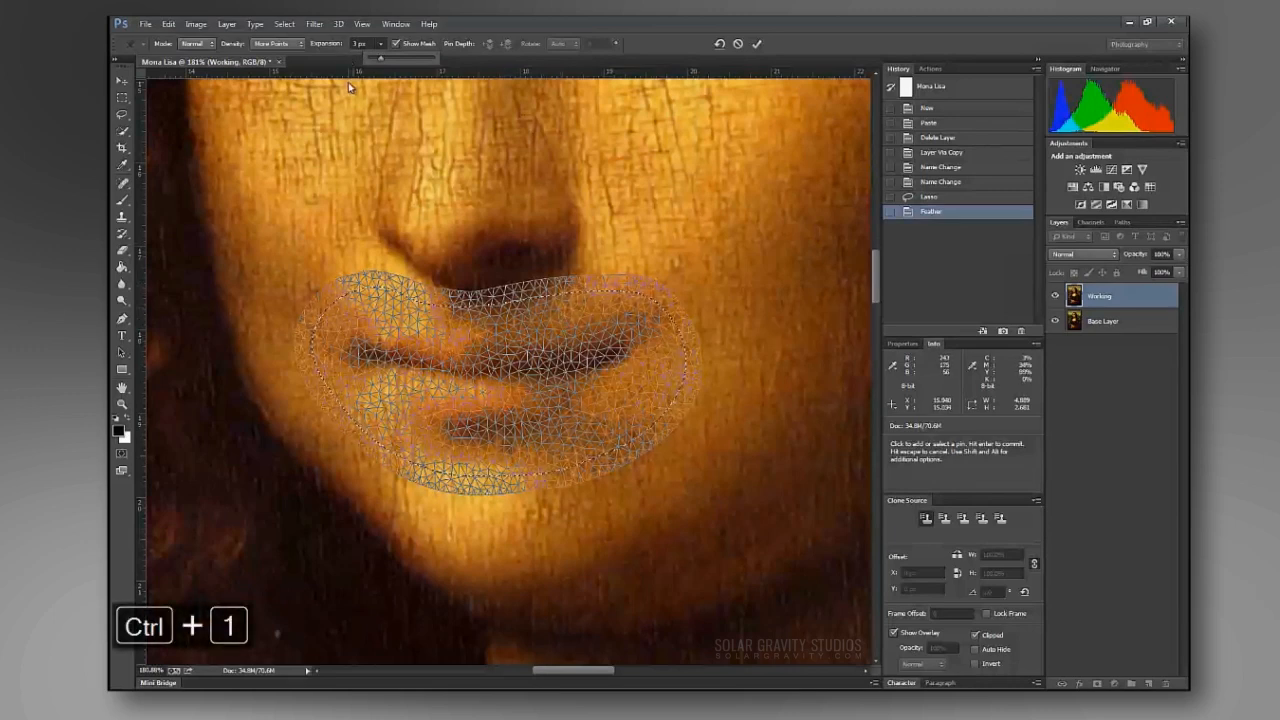
# Hide the mesh and selection edges, pin points along the upper and lower lips, then re-show the mesh.
pyautogui.click(402, 44)
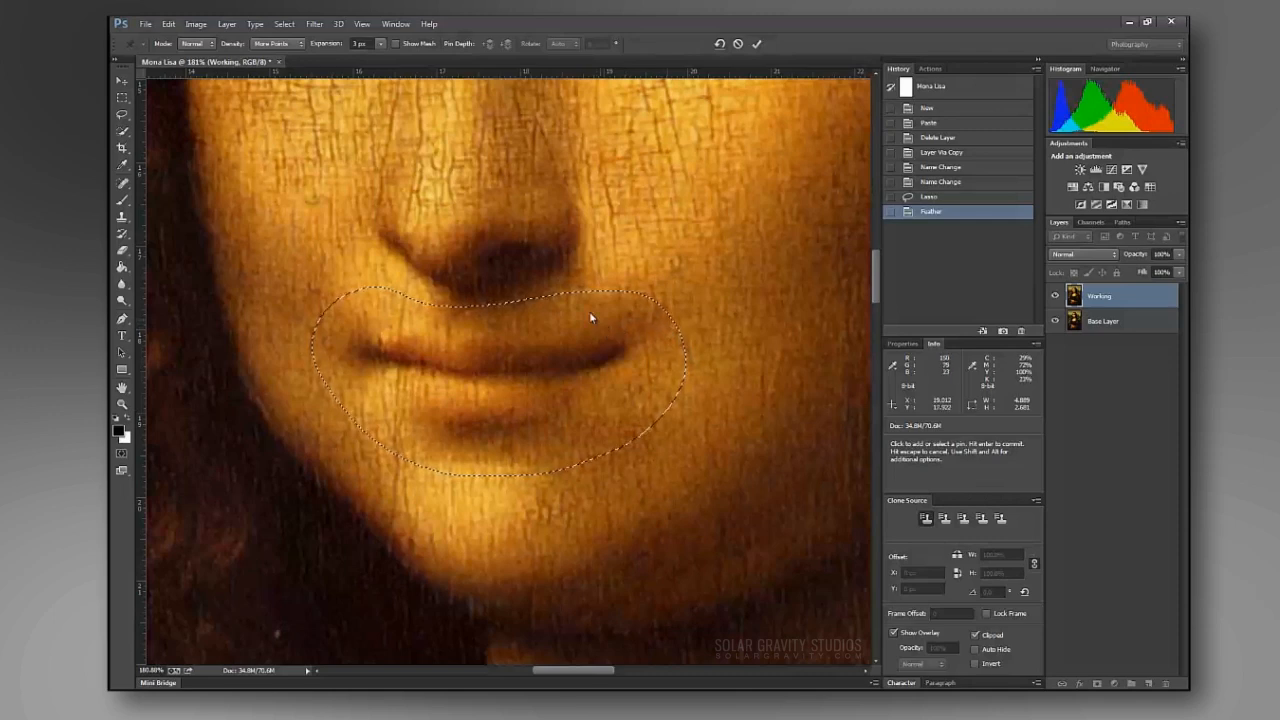
pyautogui.press('ctrl+h')
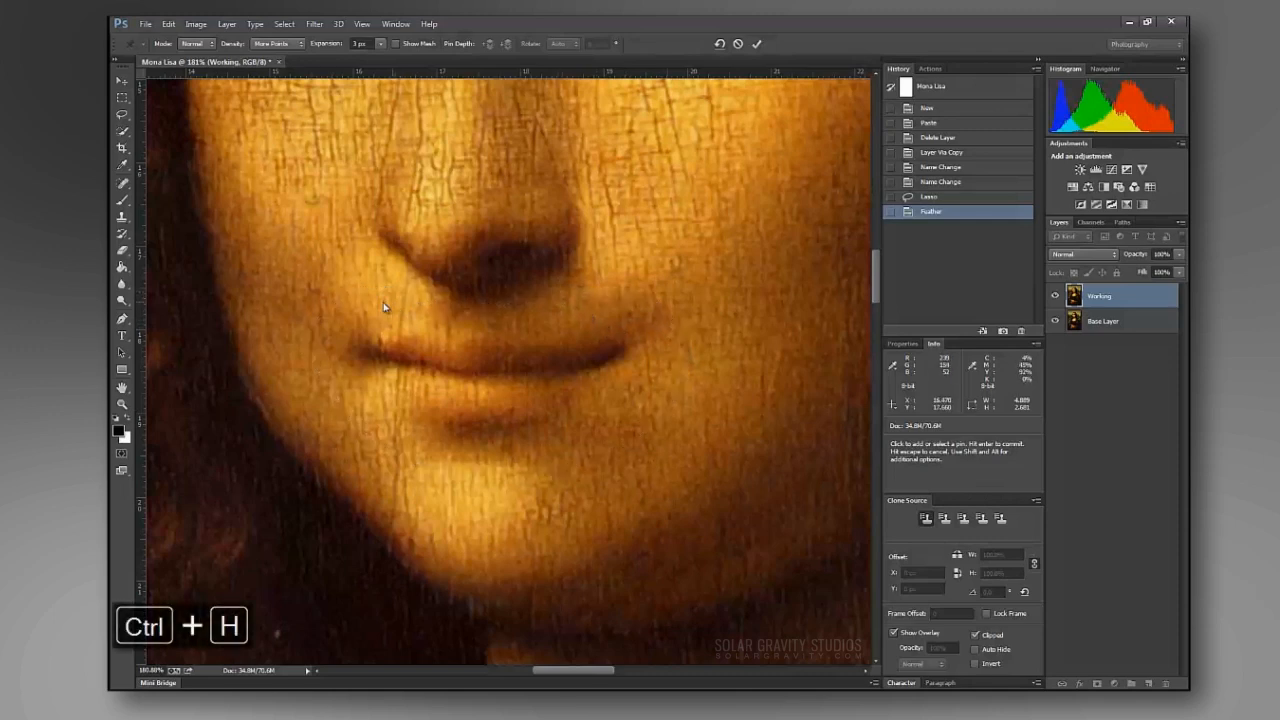
pyautogui.moveTo(668, 364)
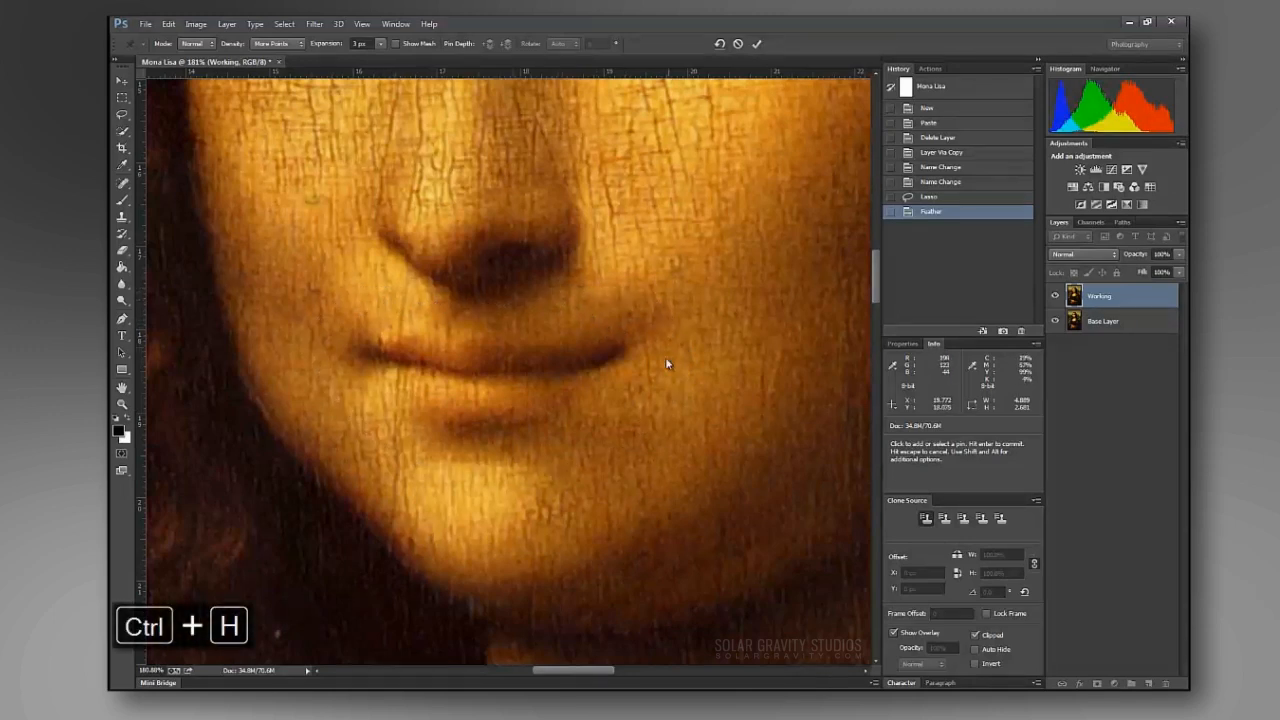
pyautogui.press('ctrl+h')
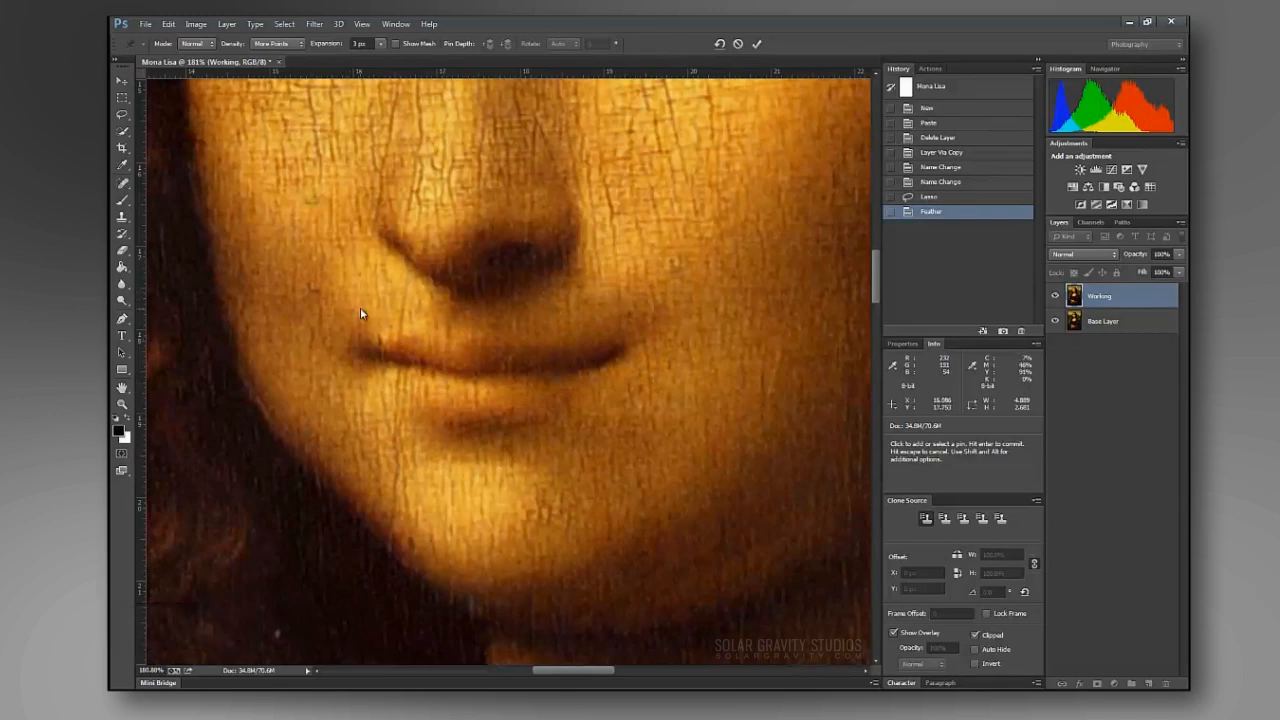
pyautogui.moveTo(362, 312)
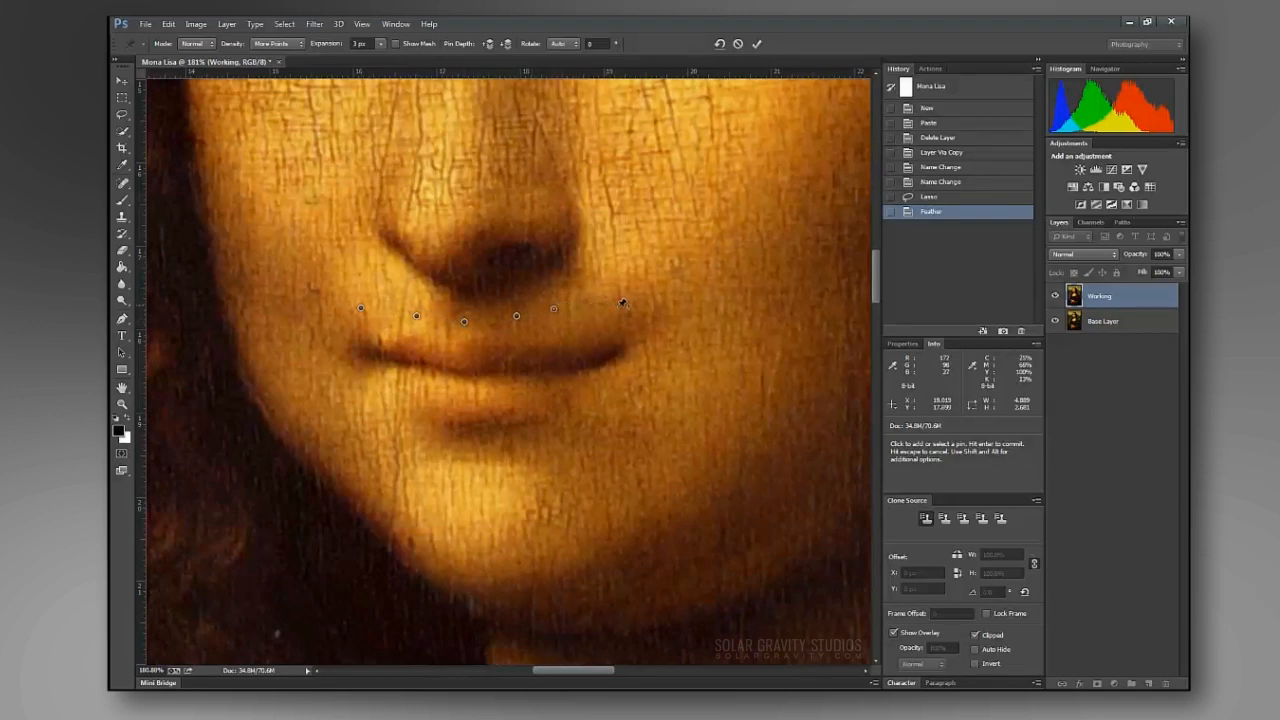
pyautogui.click(588, 418)
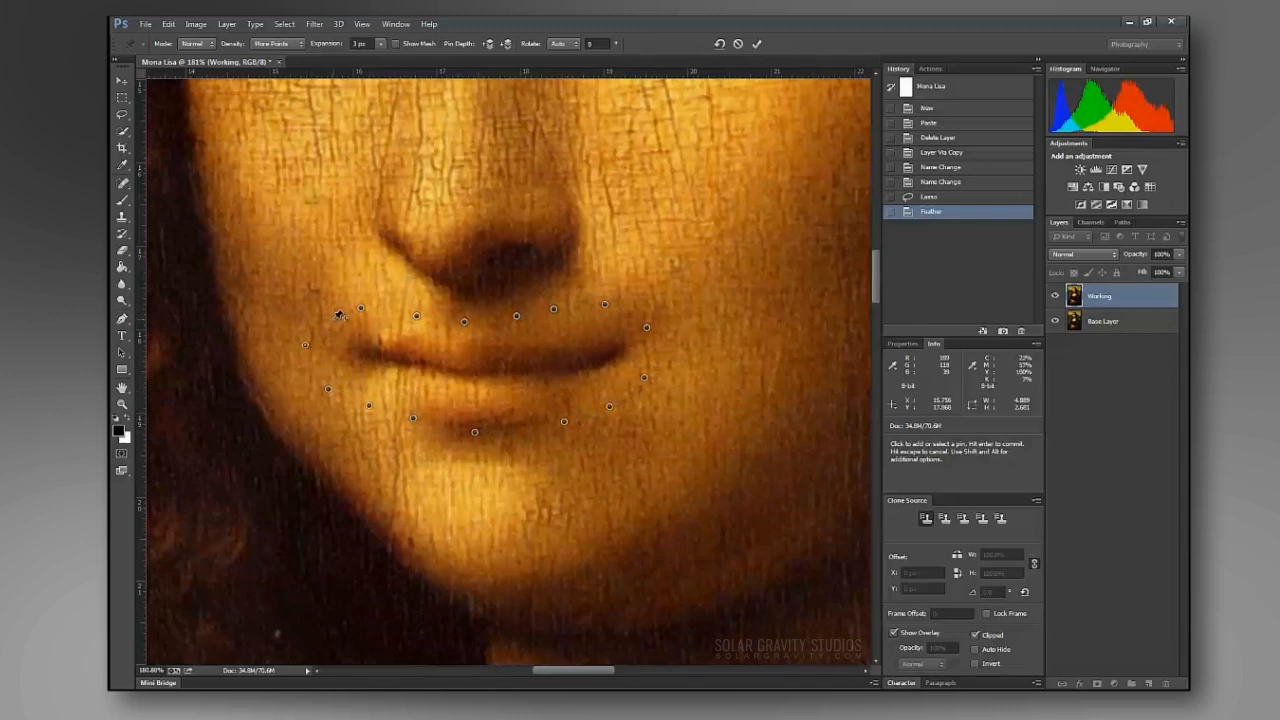
pyautogui.click(396, 44)
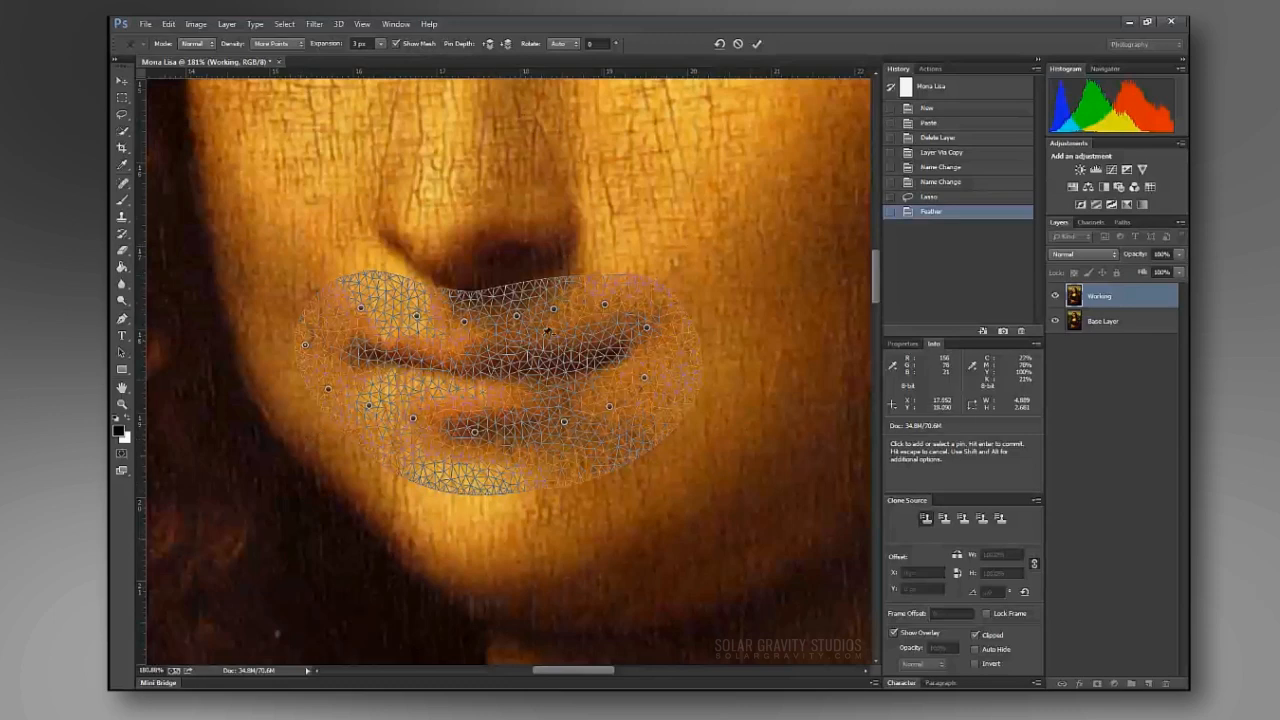
# Drag the mouth-corner pins upward into a broader smile and zoom out to the whole painting.
pyautogui.click(398, 44)
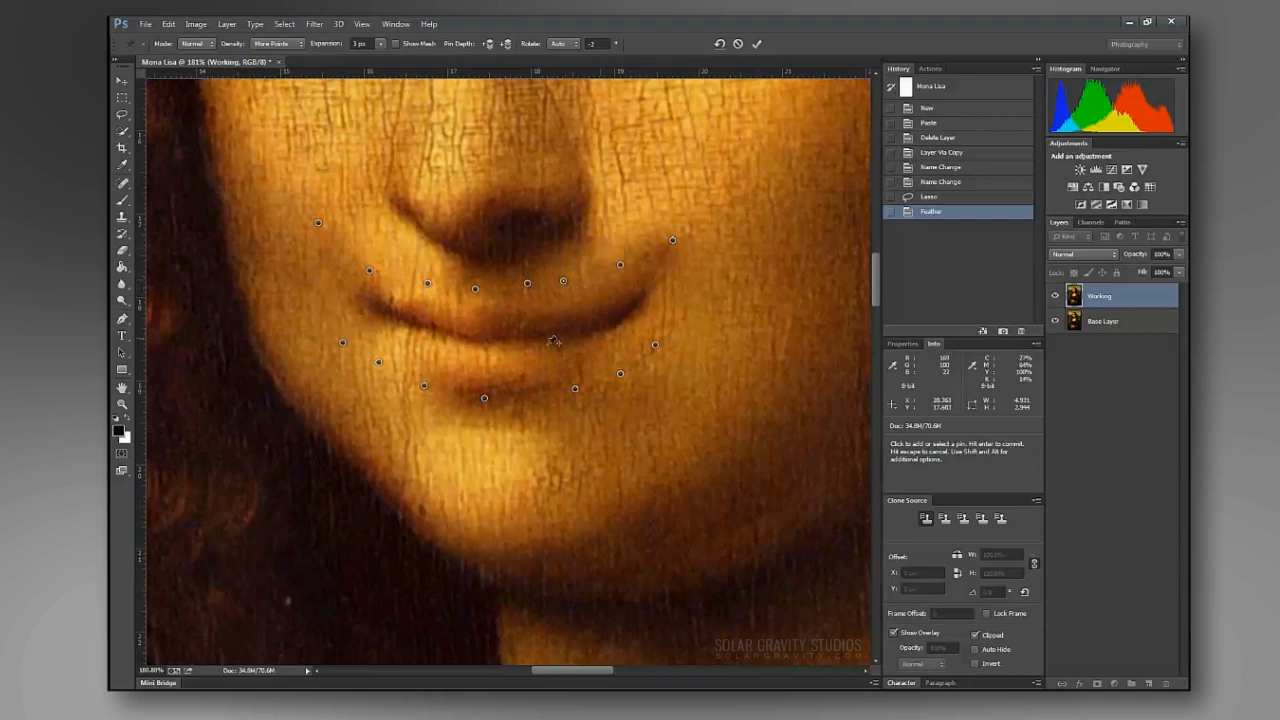
pyautogui.press('ctrl+space')
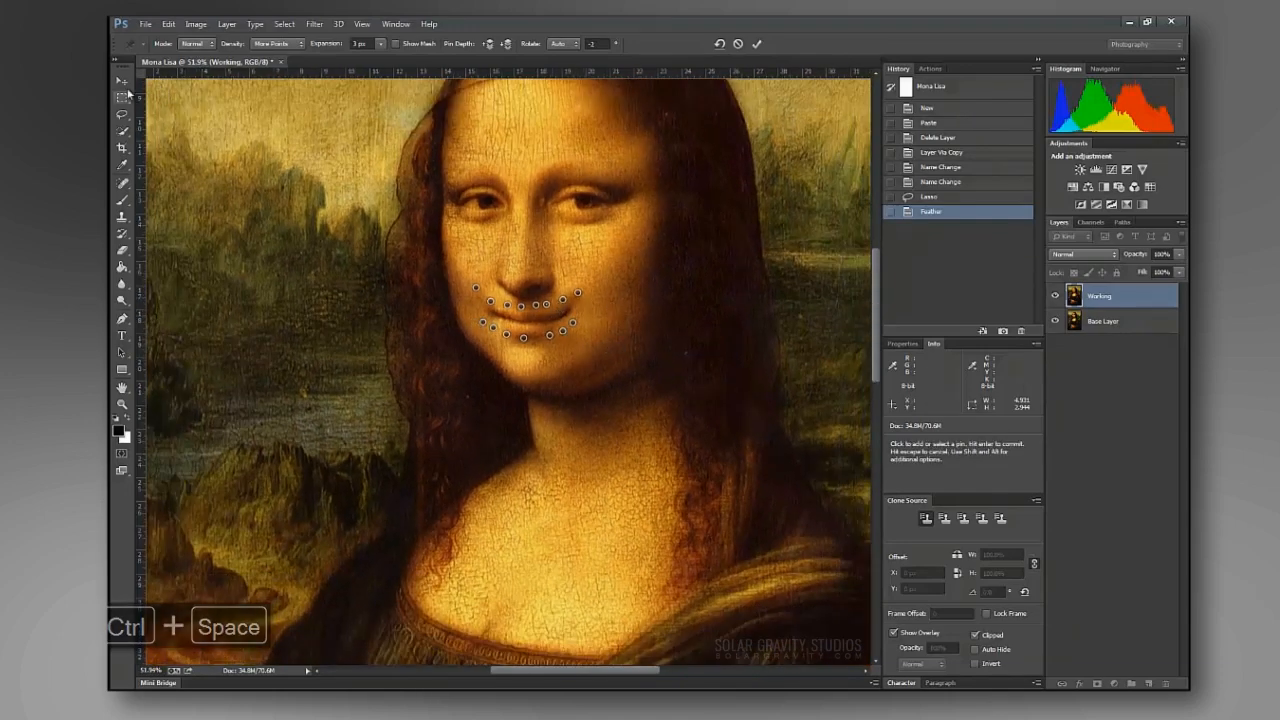
# Apply the Puppet Warp to commit the wider smile, then zoom in to inspect it.
pyautogui.click(120, 78)
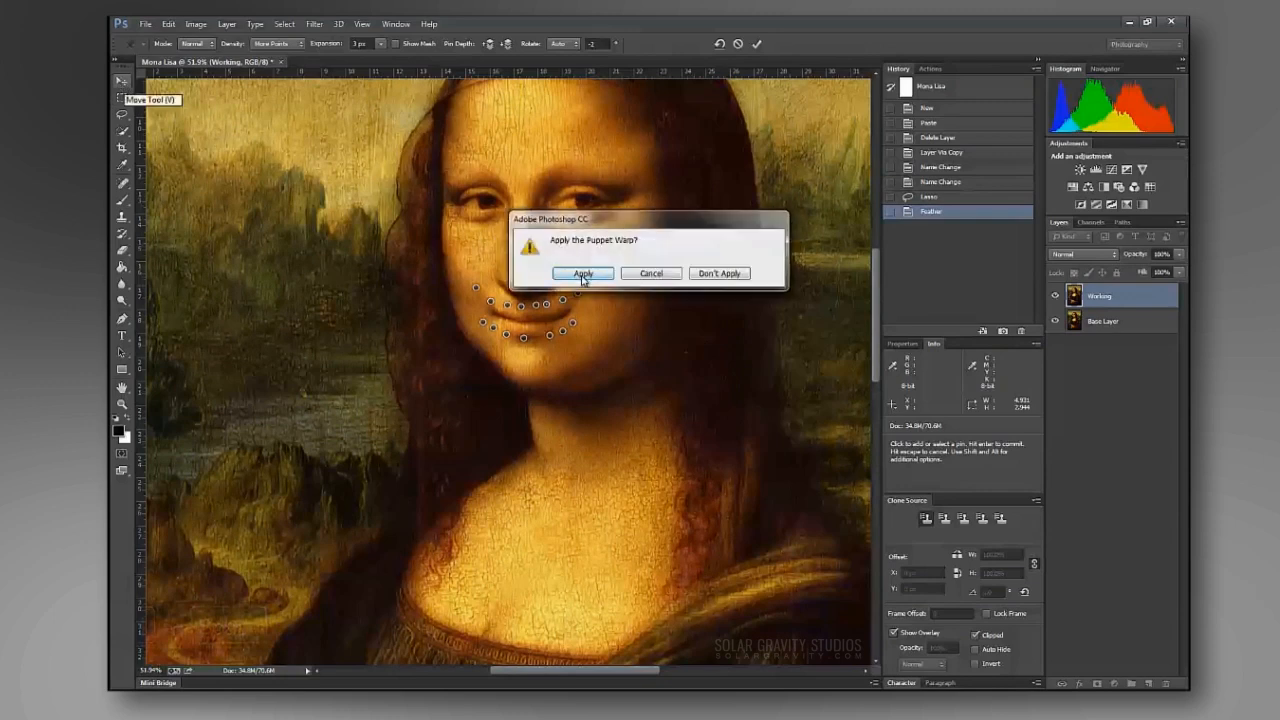
pyautogui.click(584, 272)
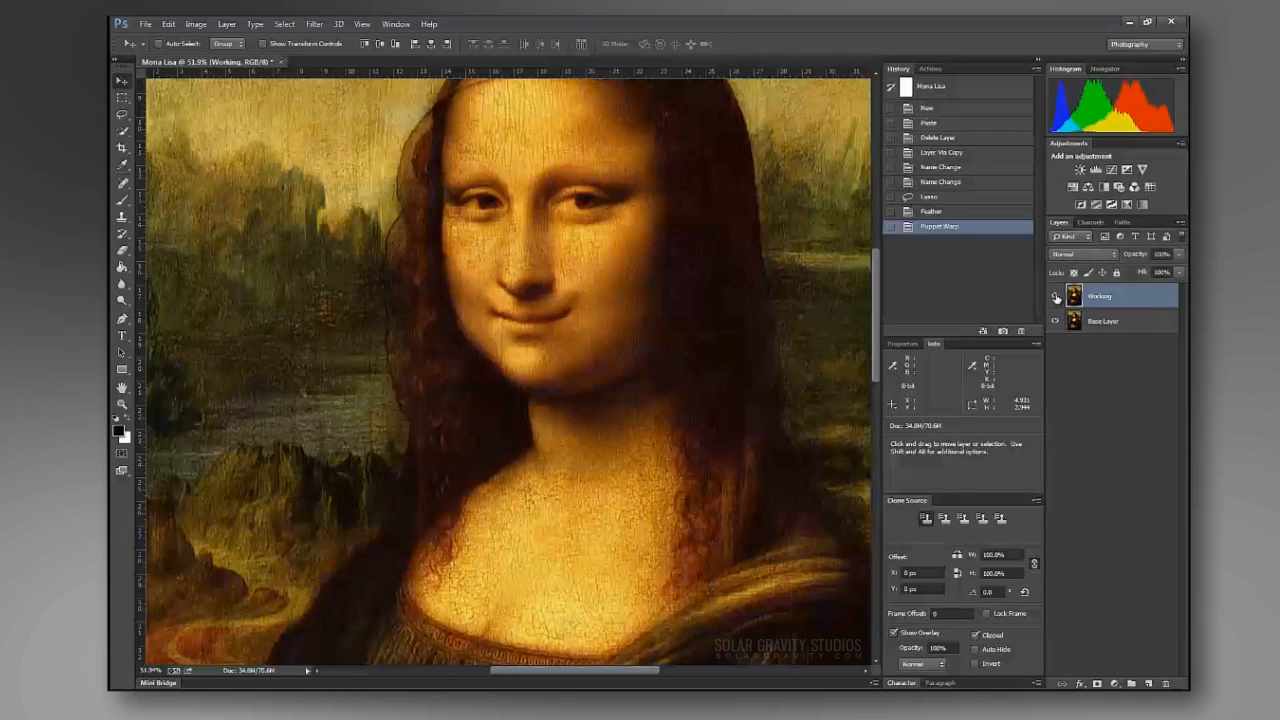
pyautogui.press('ctrl+space')
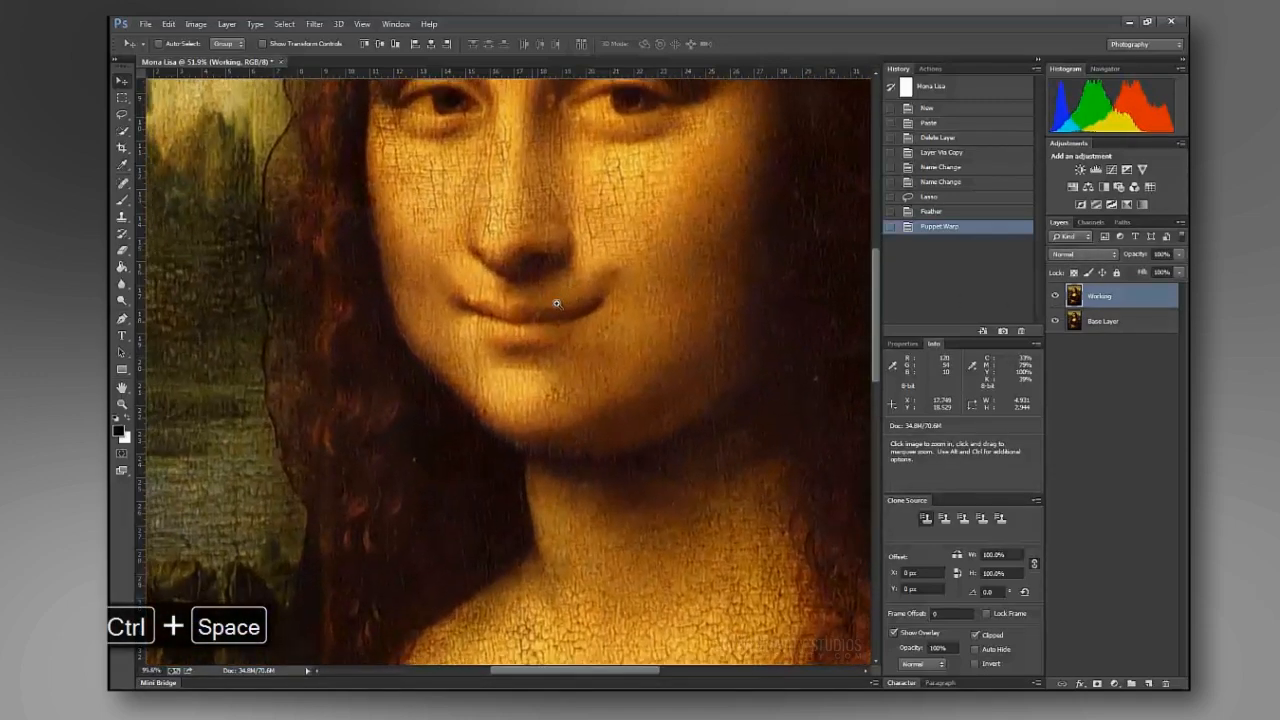